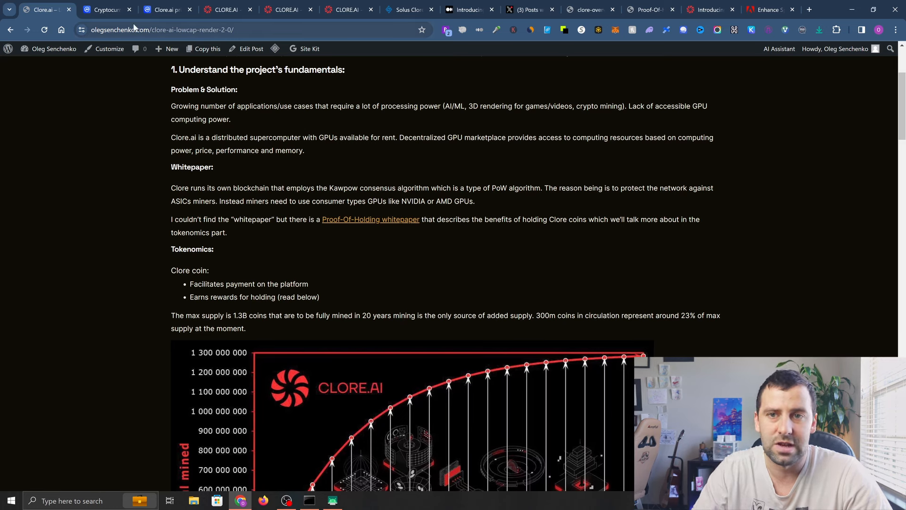
Flip through the CoinMarketCap rankings, Clore.ai coin page and homepage, then back to the blog post.
left_click(106, 9)
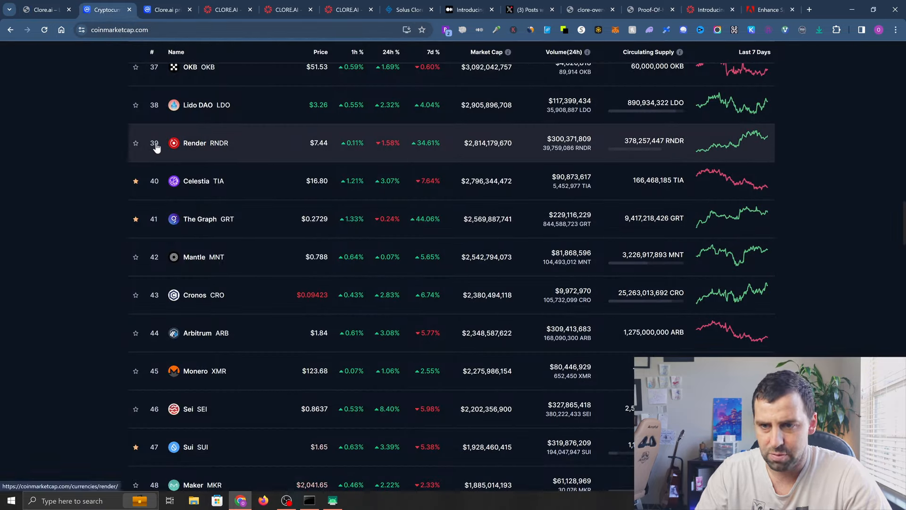
mouse_move(489, 151)
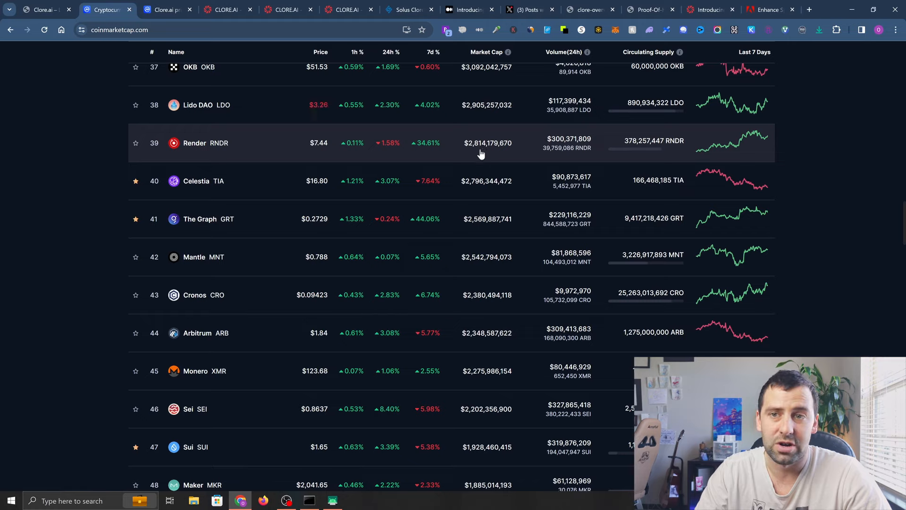
left_click(165, 9)
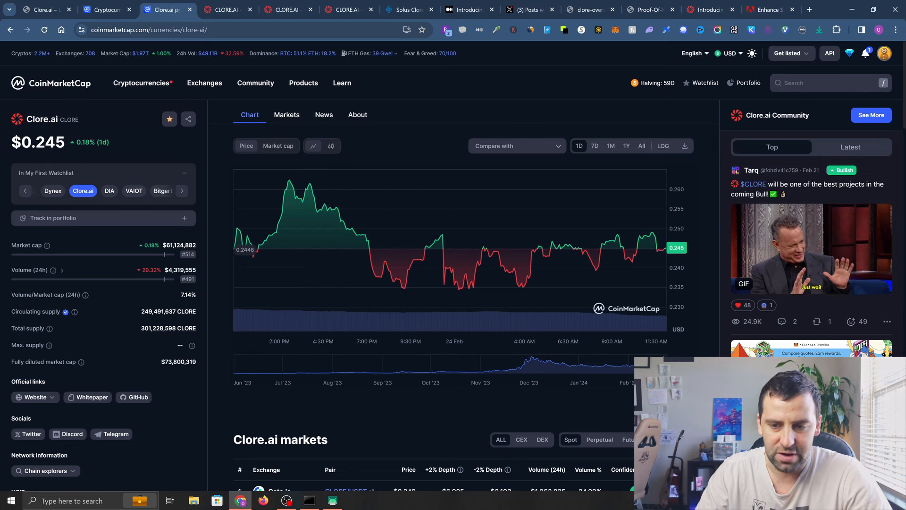
mouse_move(146, 325)
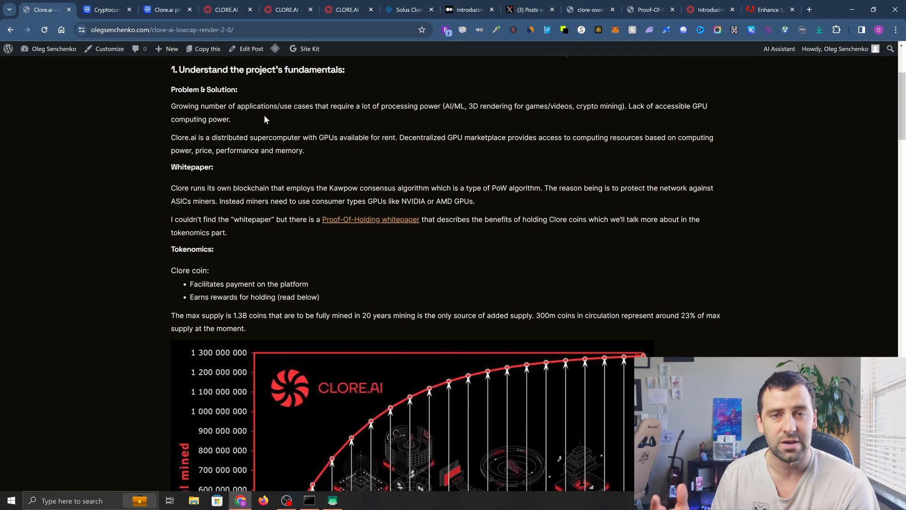
left_click(225, 9)
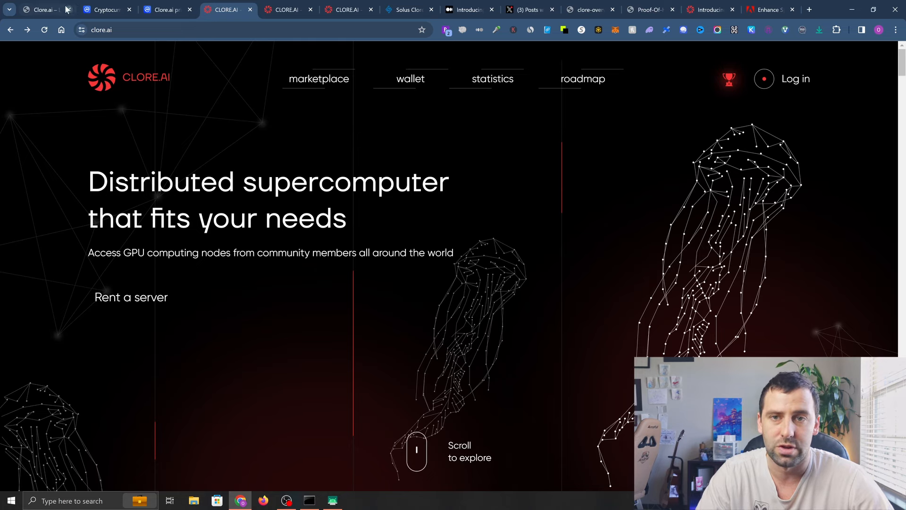
left_click(41, 9)
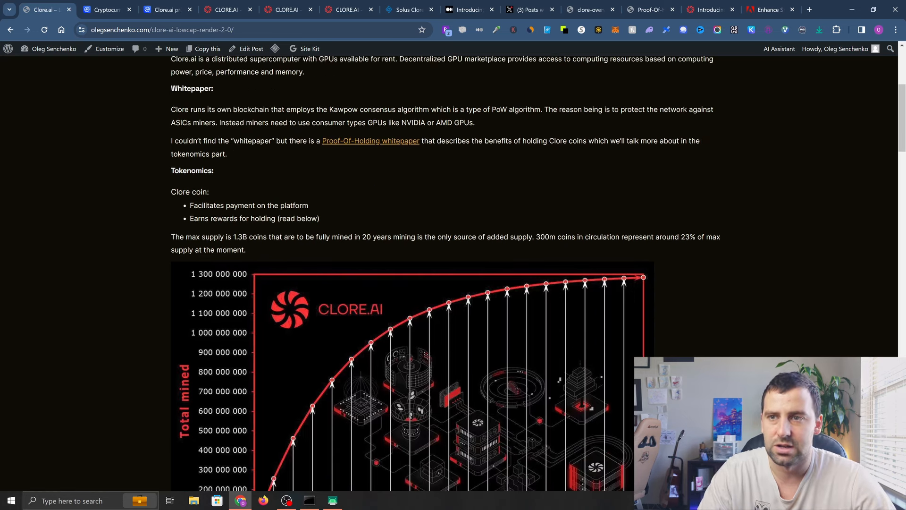
Open clore-overview.pdf and read down to page 4, The Clore Marketplace.
left_click(590, 10)
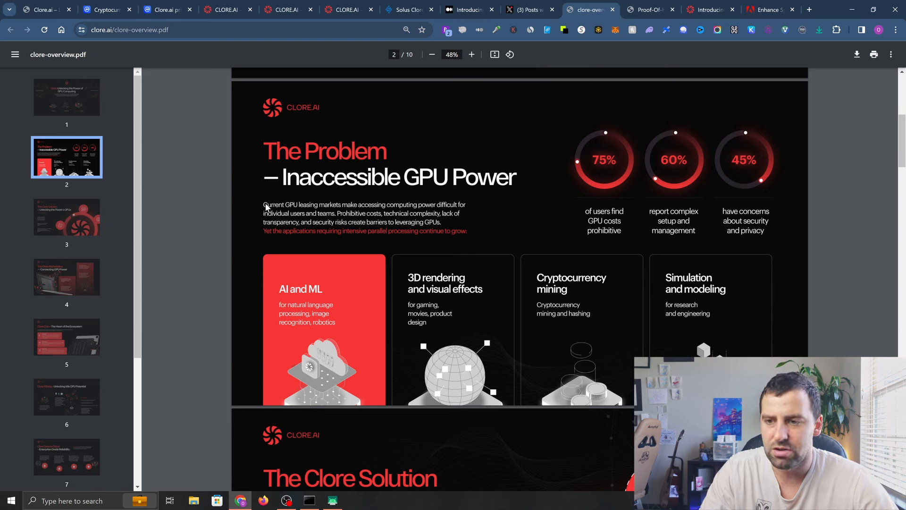
mouse_move(390, 210)
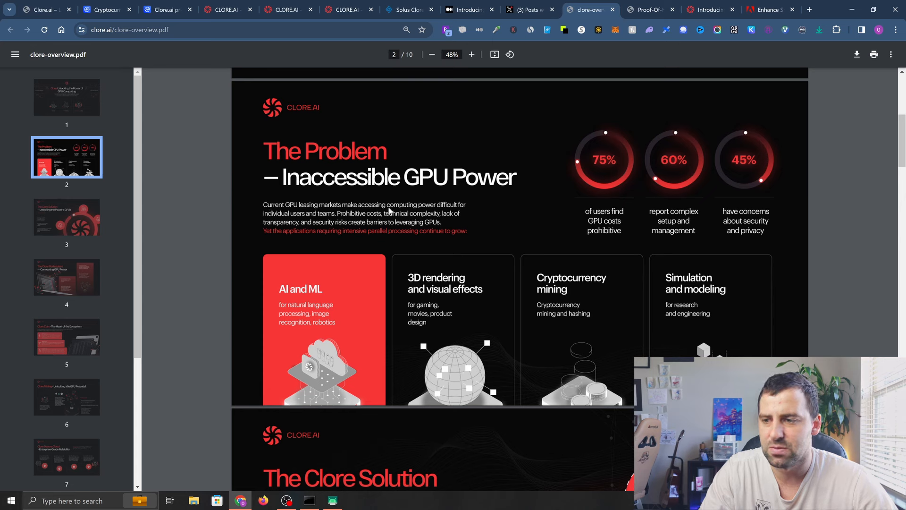
mouse_move(320, 221)
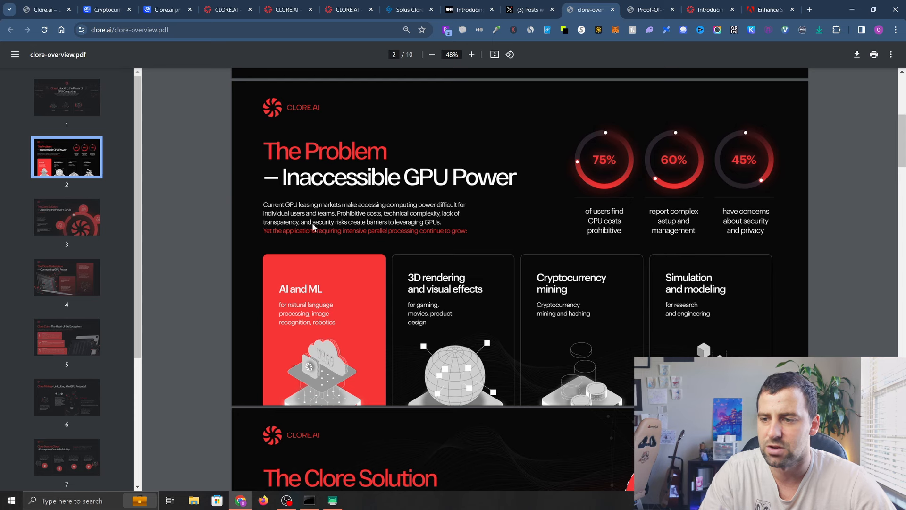
mouse_move(466, 231)
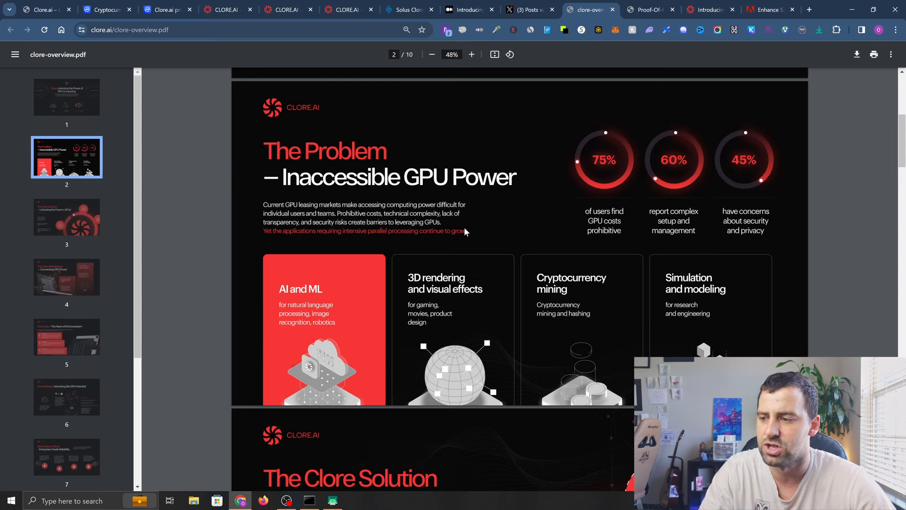
scroll("down", 3)
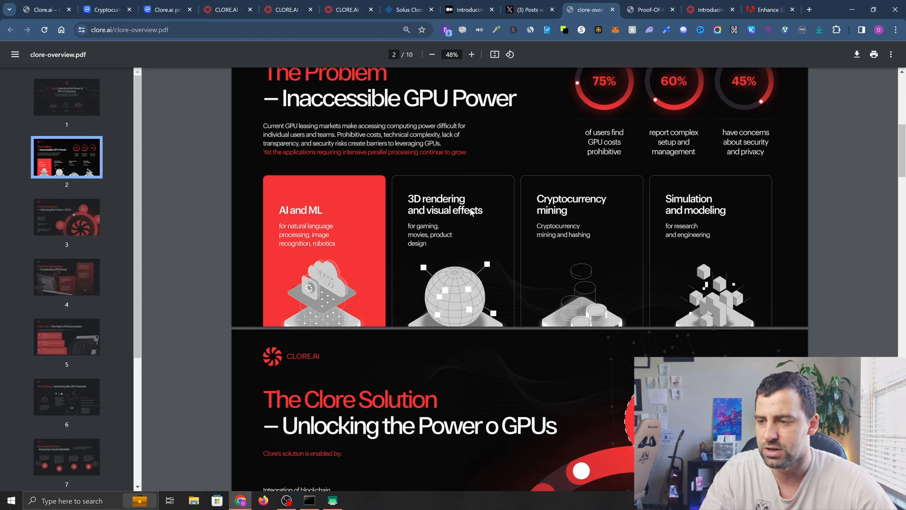
mouse_move(565, 218)
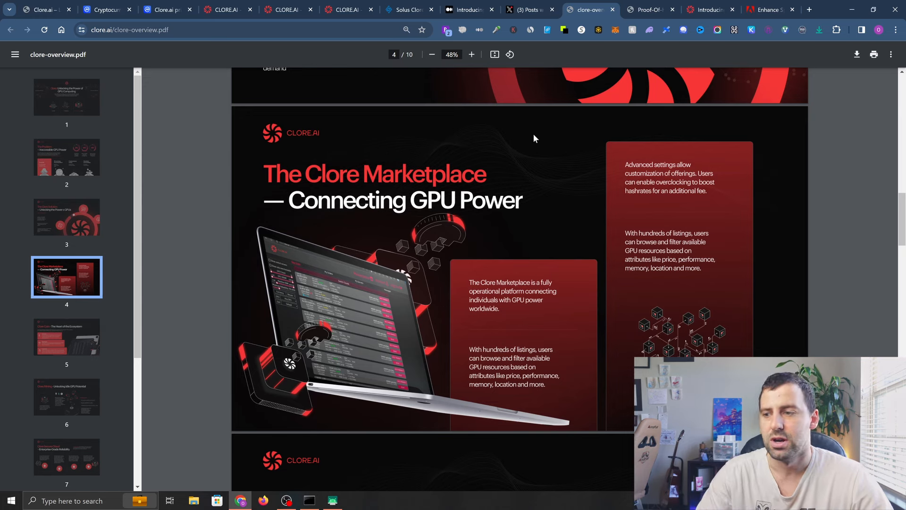
Open Proof-Of-Holding-Whitepaper.pdf and read down to page 4, Client benefits fee tables.
left_click(648, 9)
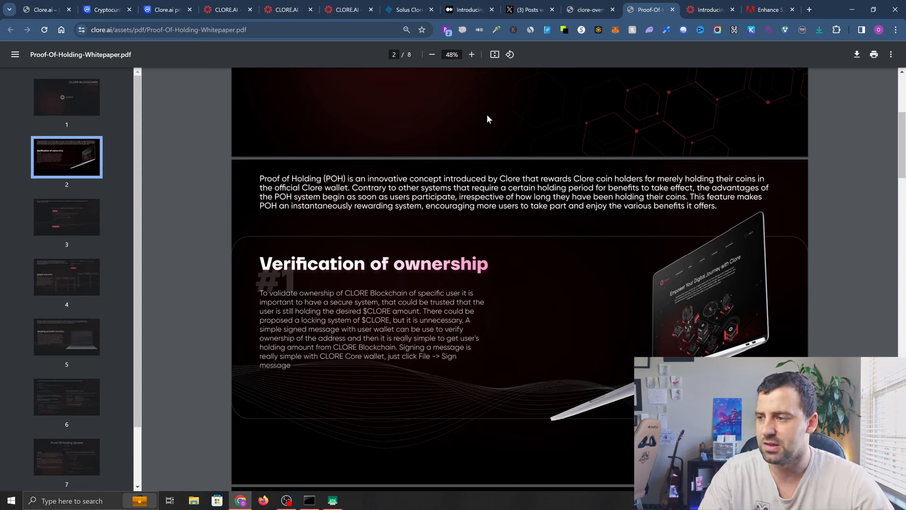
mouse_move(488, 156)
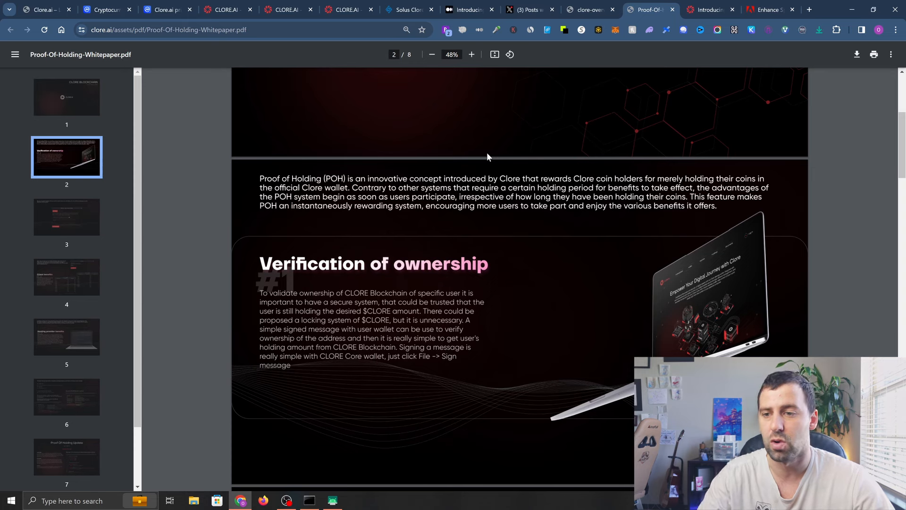
scroll("down", 3)
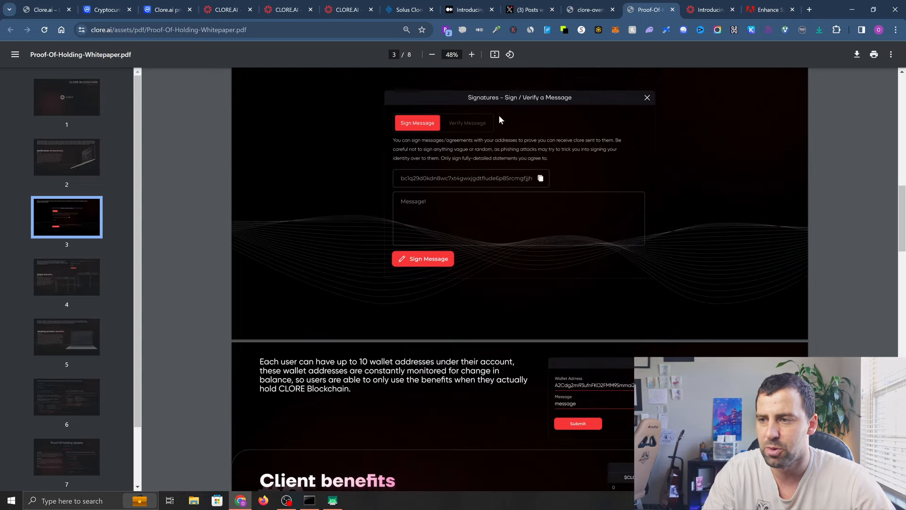
mouse_move(460, 171)
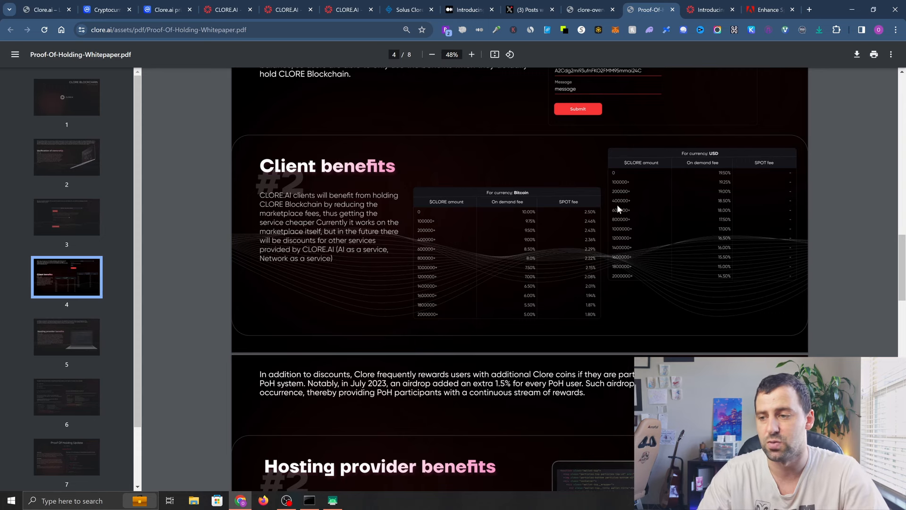
mouse_move(517, 220)
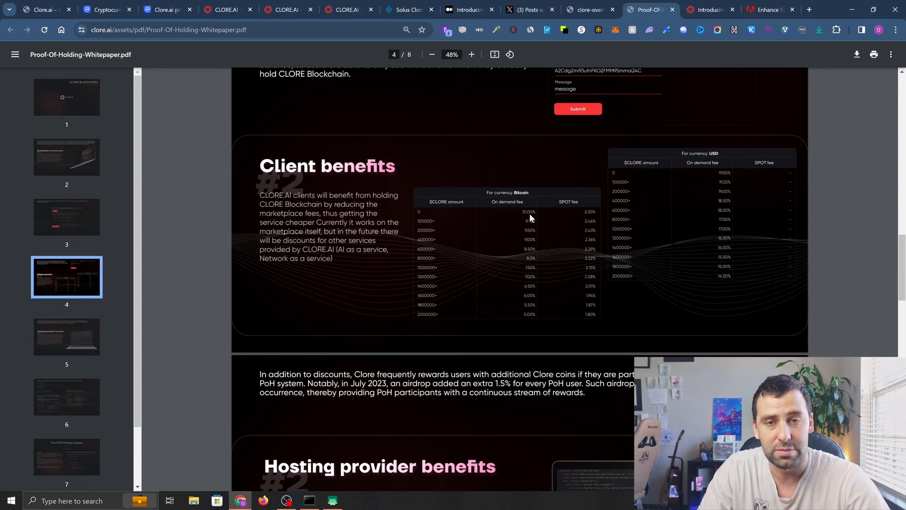
mouse_move(591, 218)
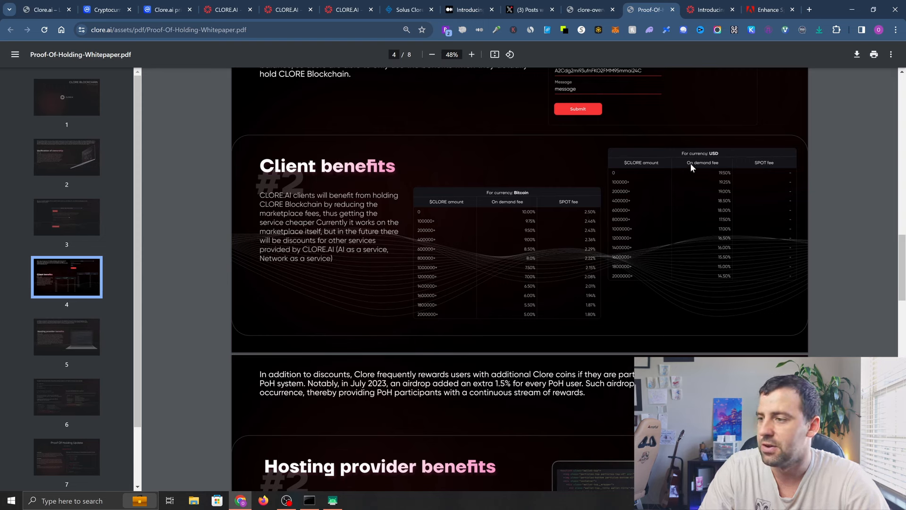
mouse_move(720, 179)
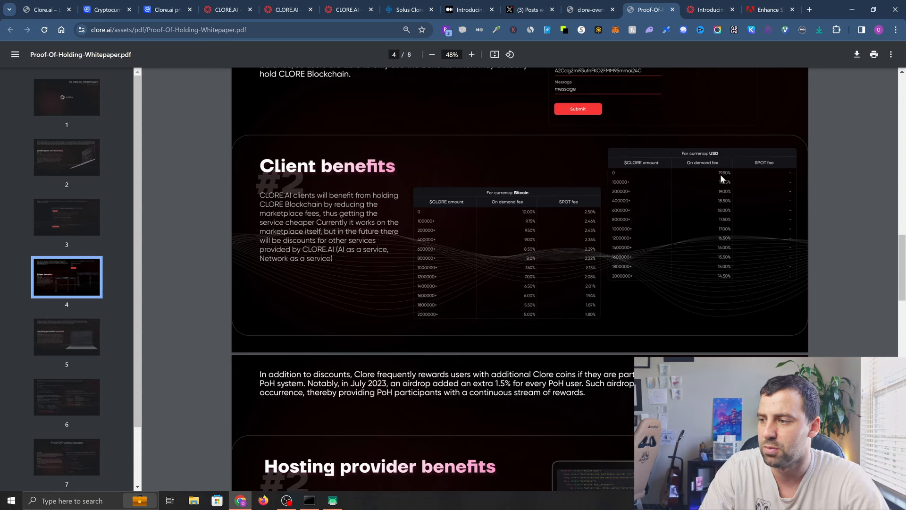
mouse_move(724, 178)
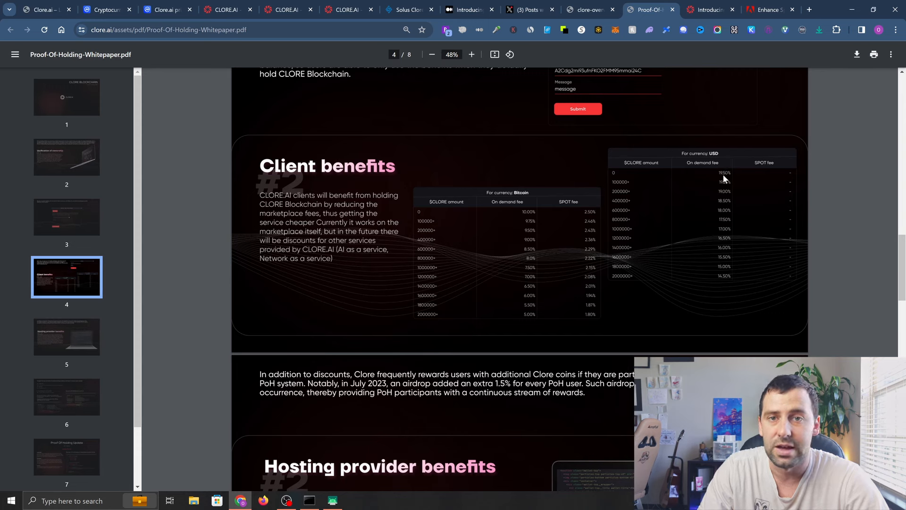
mouse_move(563, 163)
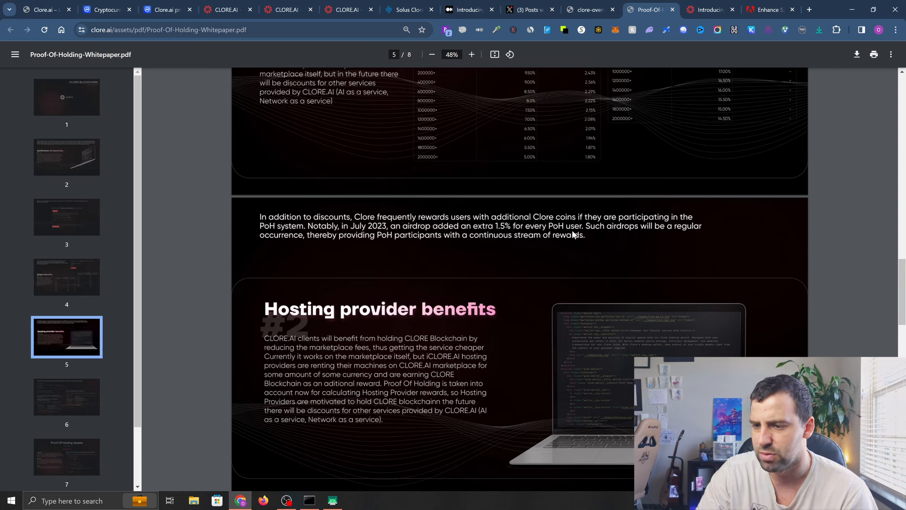
mouse_move(391, 244)
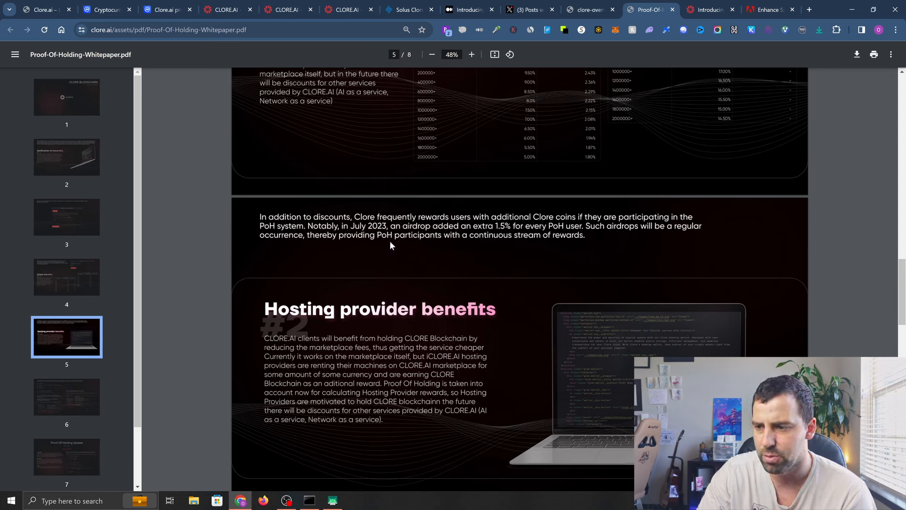
mouse_move(524, 244)
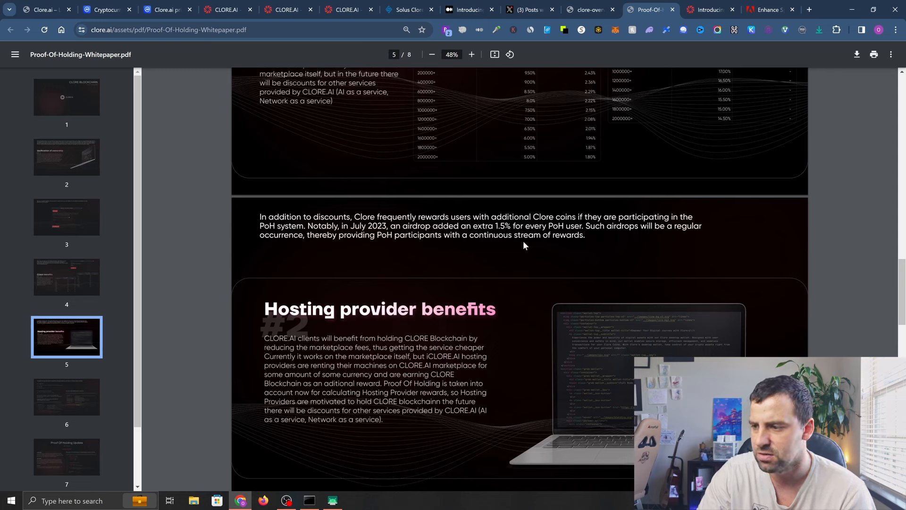
Finish the whitepaper's Proof of Holding advantages page and return to the blog's tokenomics notes.
scroll("down", 3)
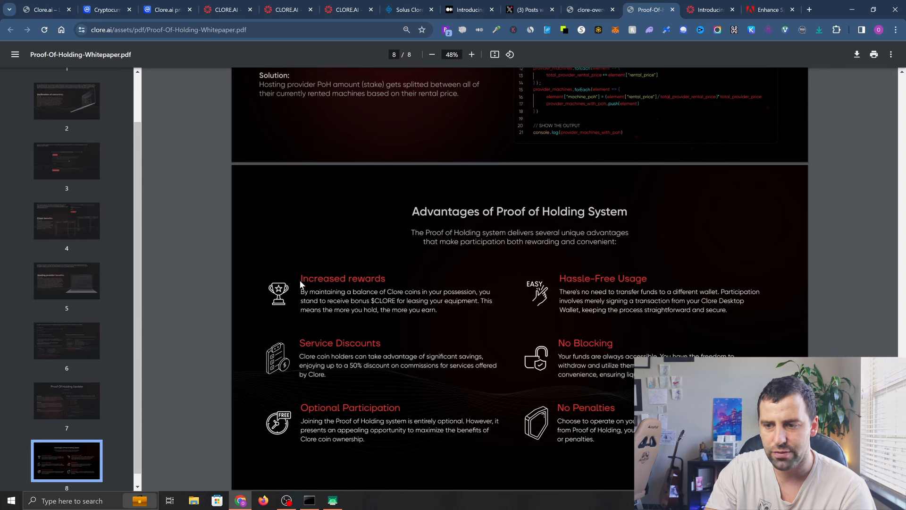
mouse_move(335, 300)
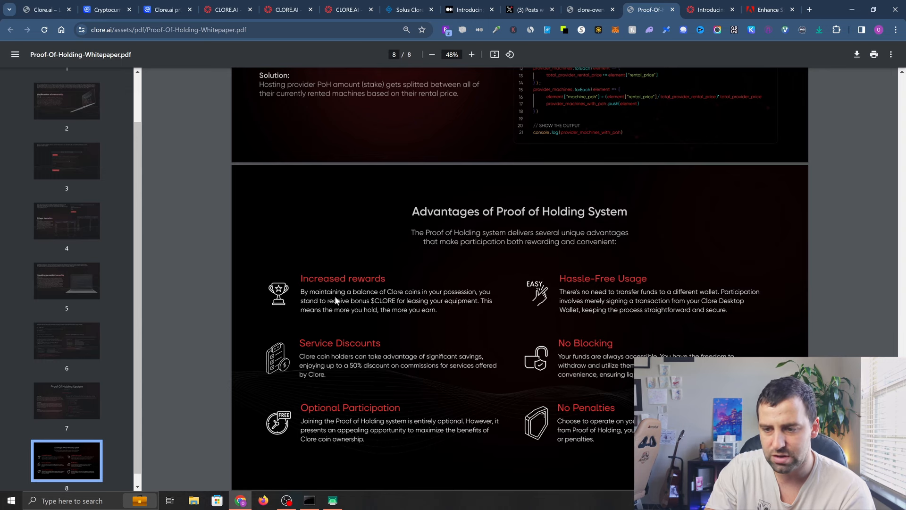
mouse_move(365, 302)
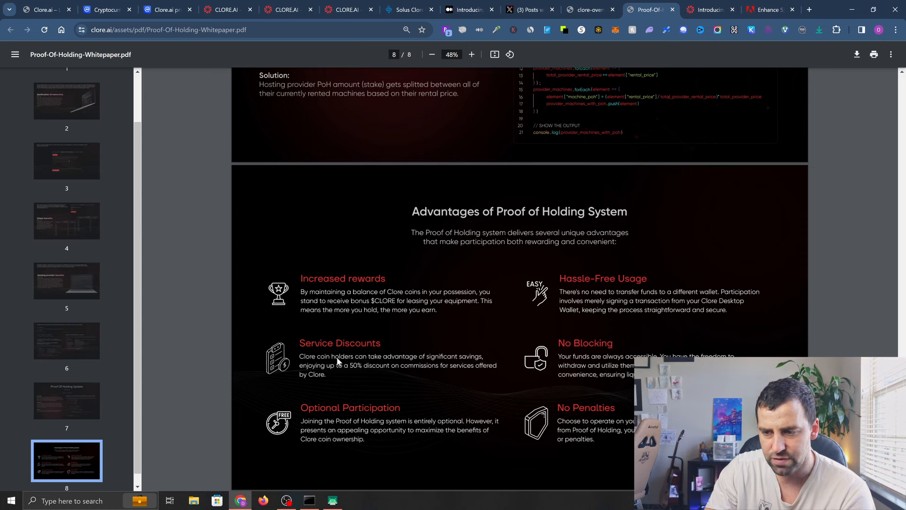
mouse_move(646, 288)
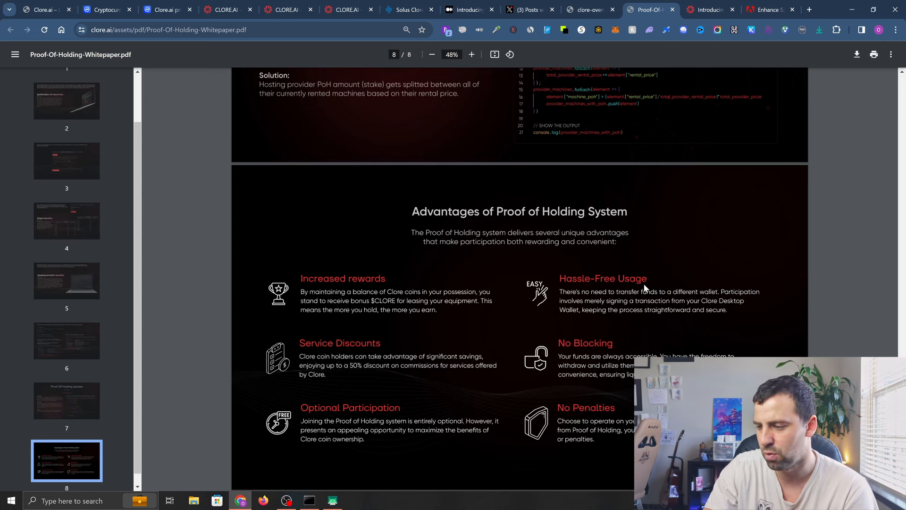
mouse_move(639, 314)
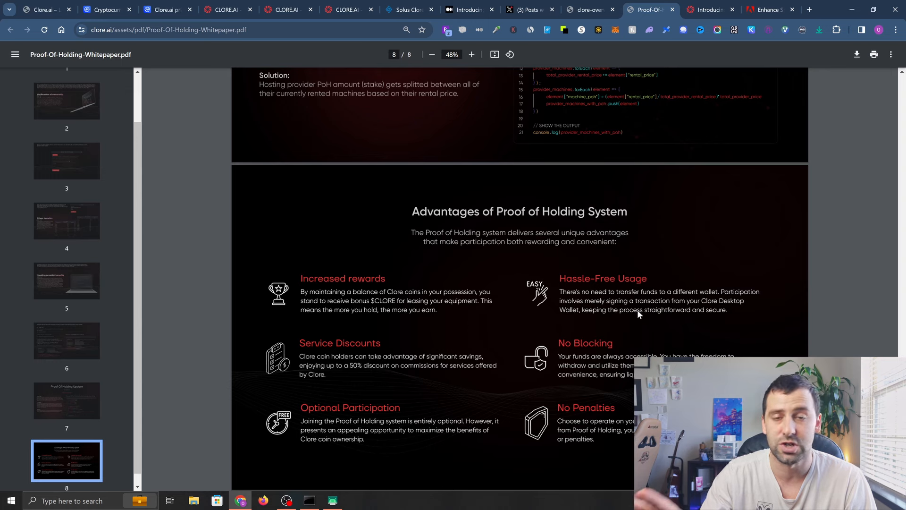
mouse_move(656, 323)
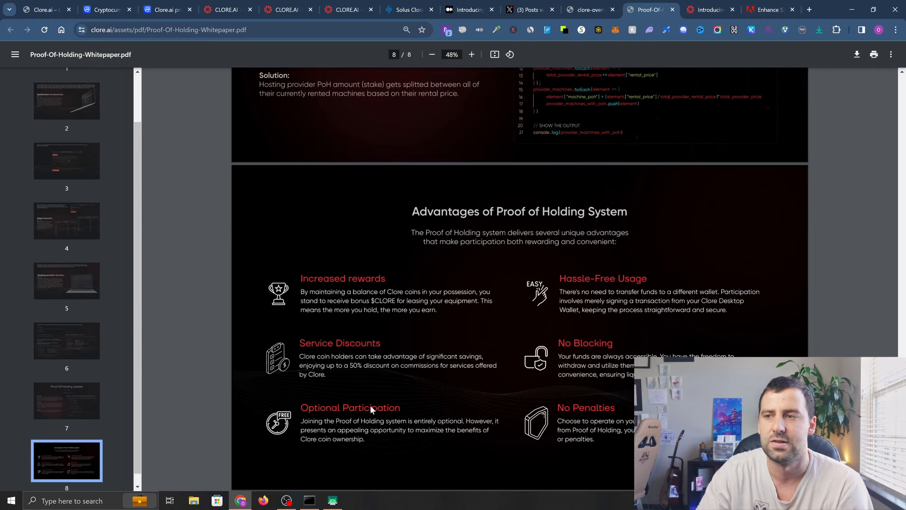
left_click(40, 10)
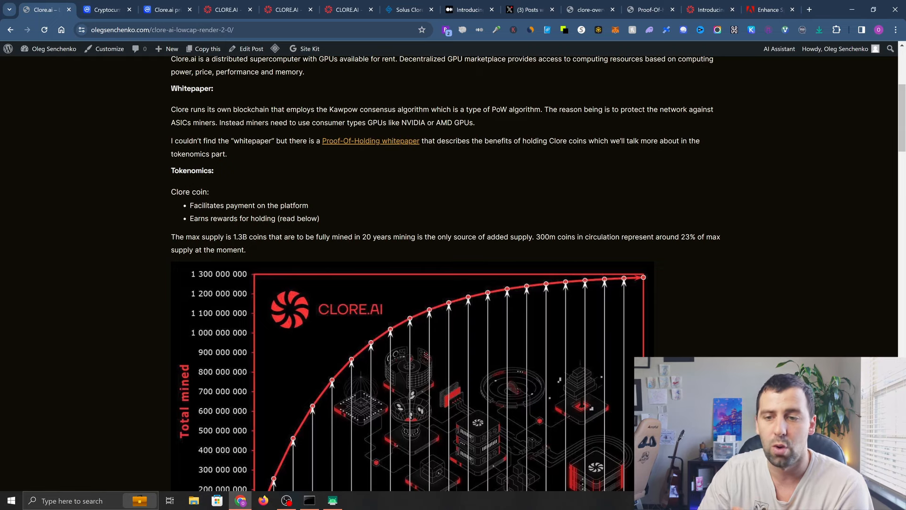
Bring the Total mined supply chart into view, then switch to Clore.ai's CoinMarketCap page.
scroll("down", 3)
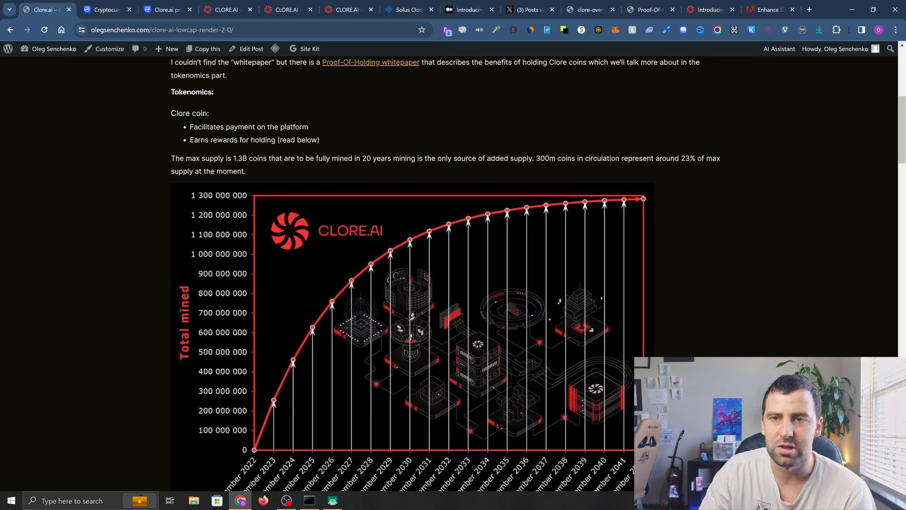
left_click(165, 9)
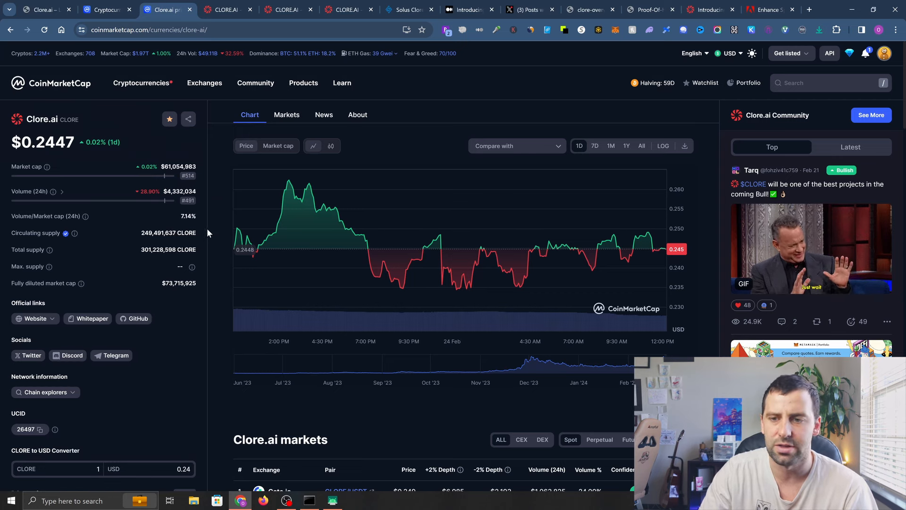
Check the watchlists Clore.ai belongs to on CoinMarketCap, then return to the blog's supply chart.
left_click(169, 119)
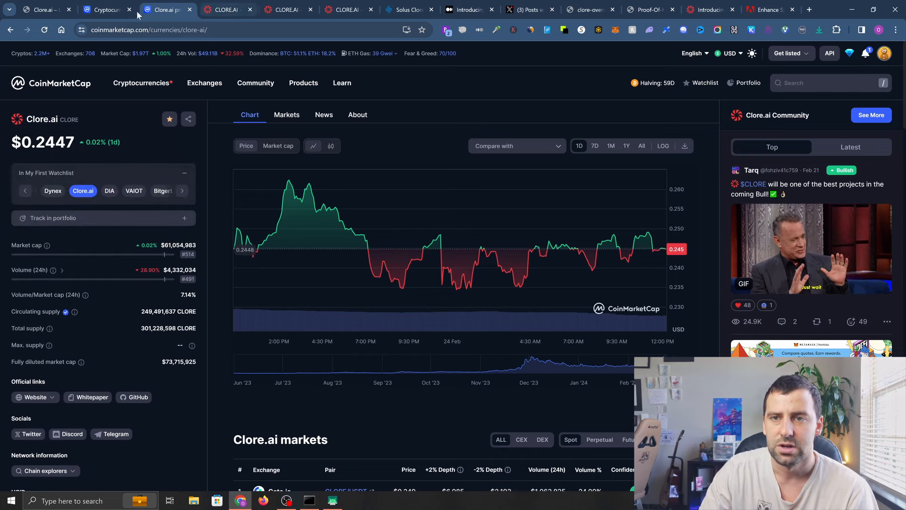
left_click(141, 83)
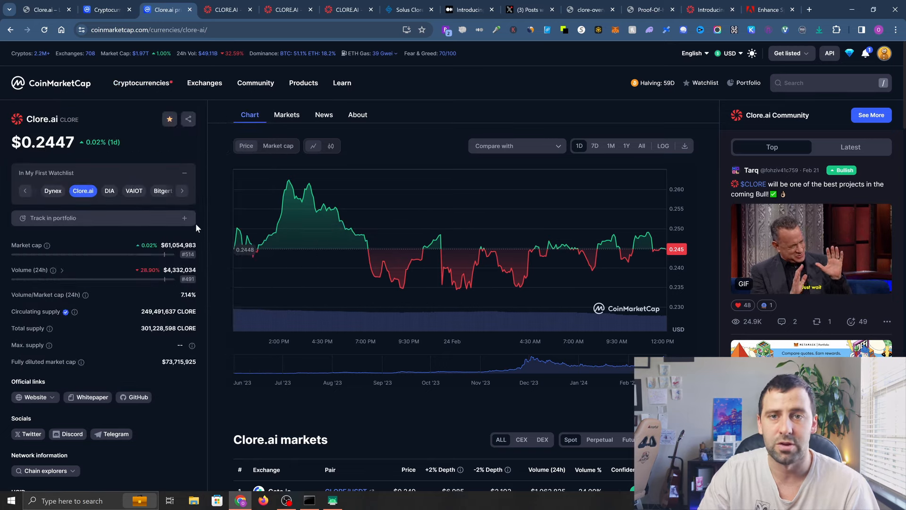
left_click(41, 9)
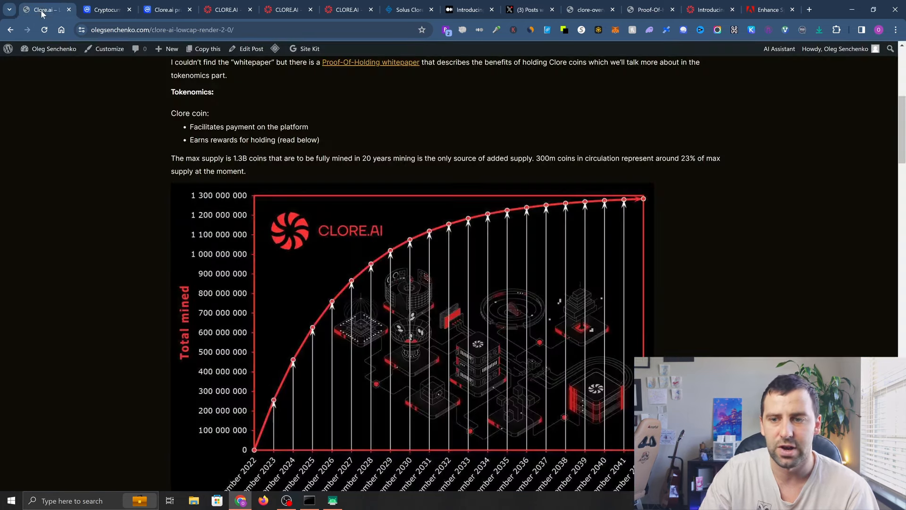
Show the full Total mined chart with its December 2022–2042 year labels.
scroll("down", 3)
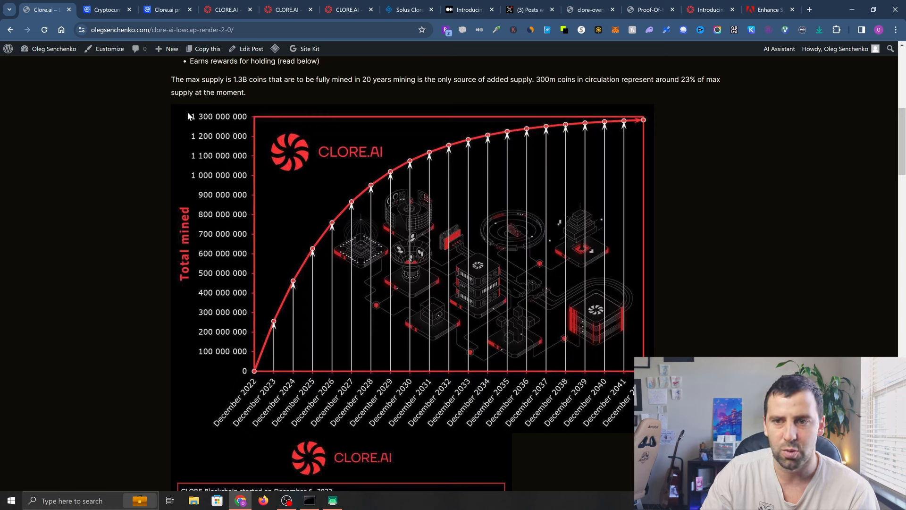
mouse_move(260, 115)
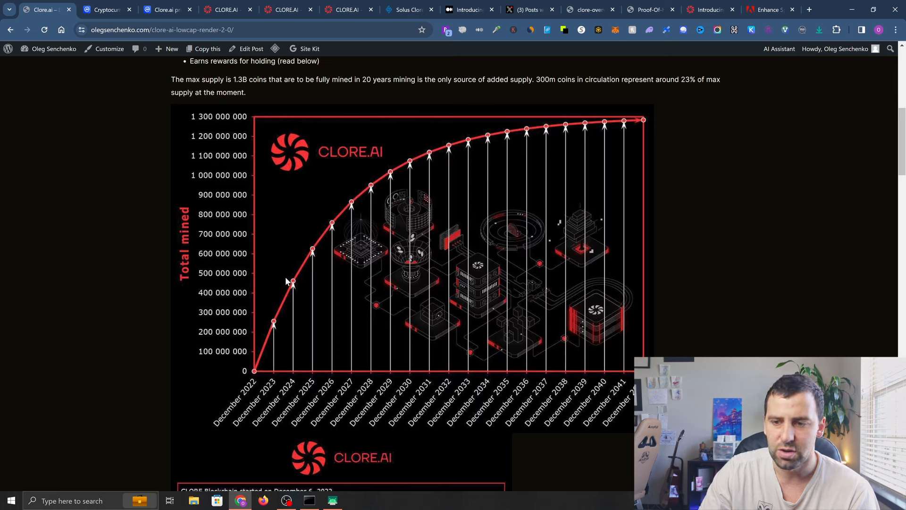
mouse_move(276, 321)
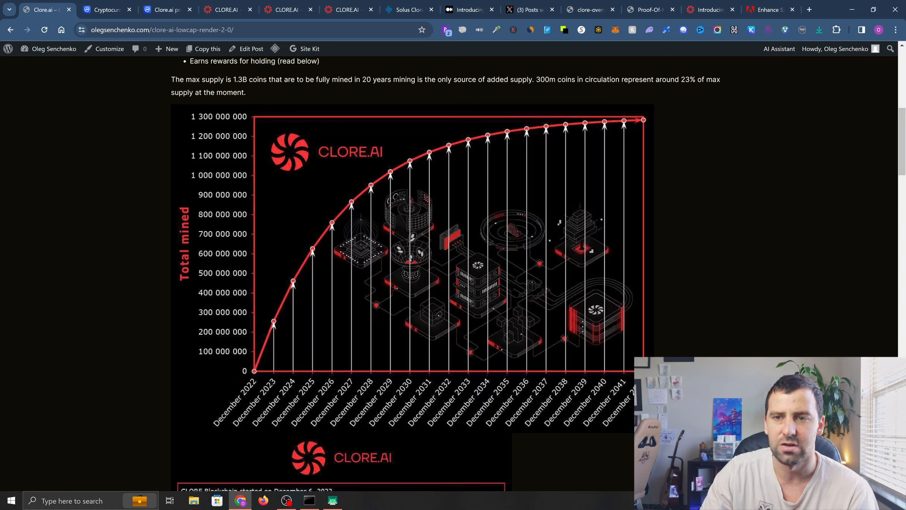
mouse_move(263, 334)
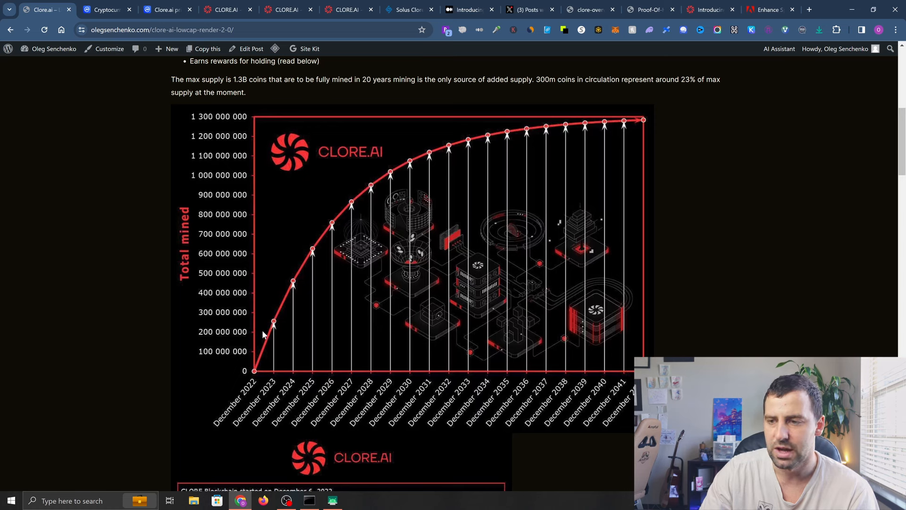
mouse_move(629, 129)
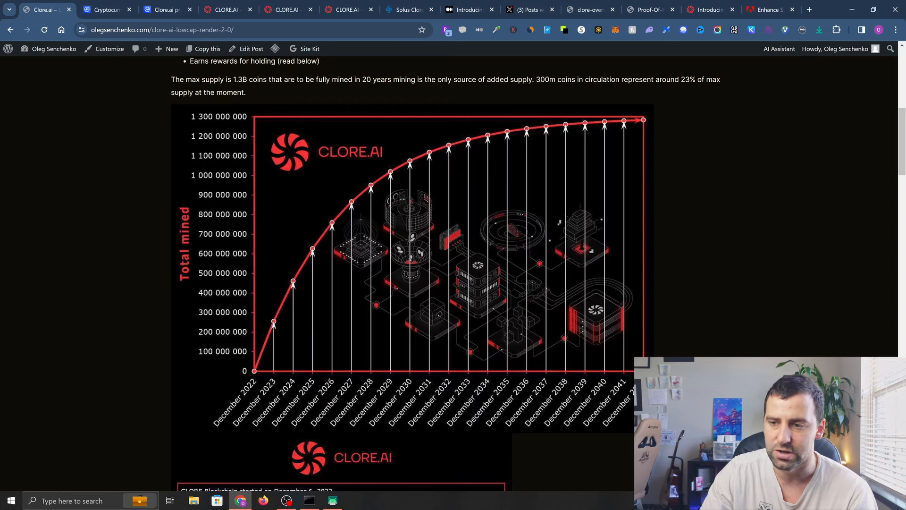
Move down to the CLORE blockchain facts box and the Emission Schedule table through 2042.
scroll("down", 3)
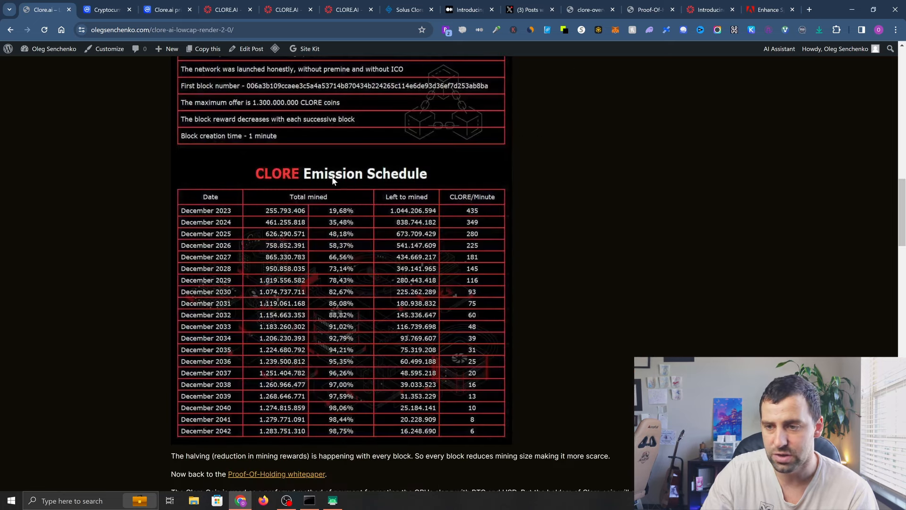
mouse_move(185, 225)
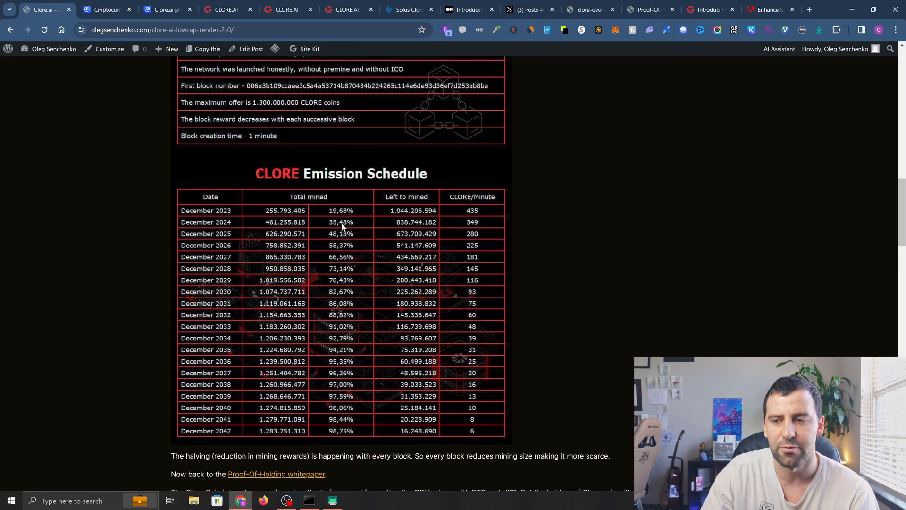
mouse_move(444, 232)
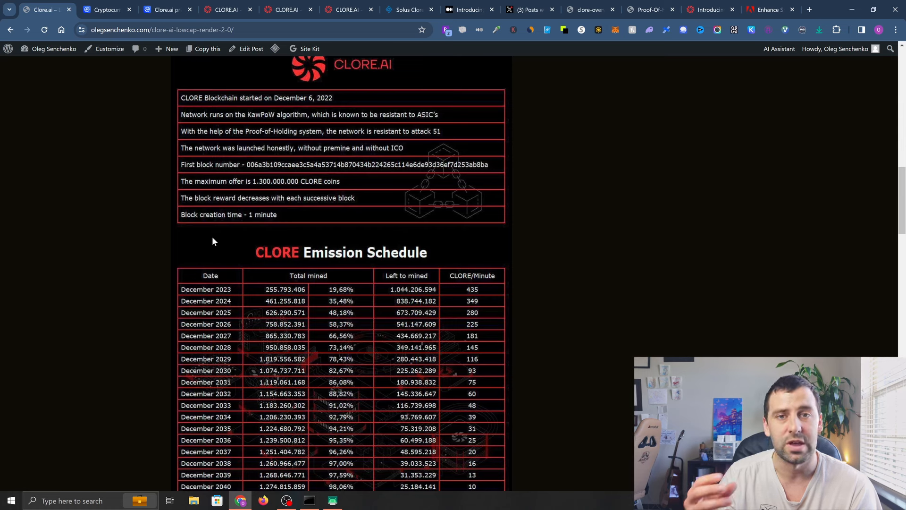
mouse_move(260, 217)
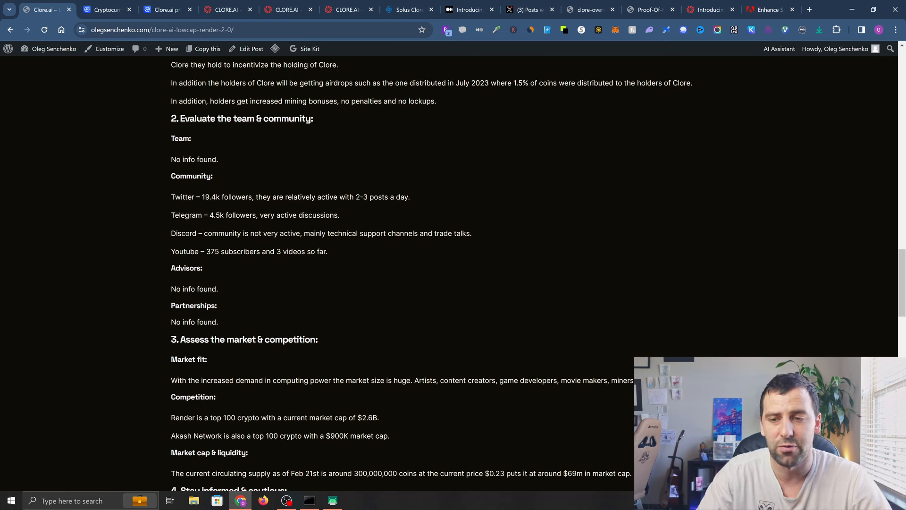
mouse_move(161, 227)
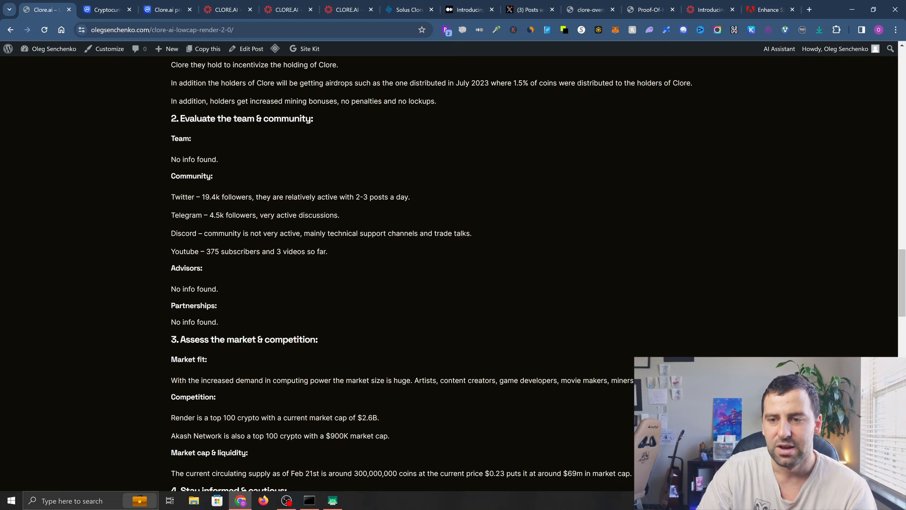
Continue to the post's team and community, market and competition, and roadmap sections.
scroll("down", 3)
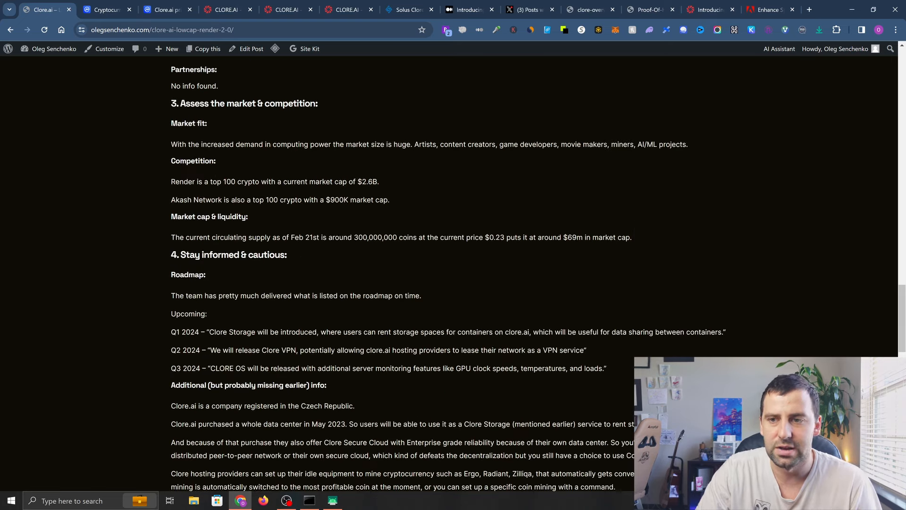
mouse_move(184, 153)
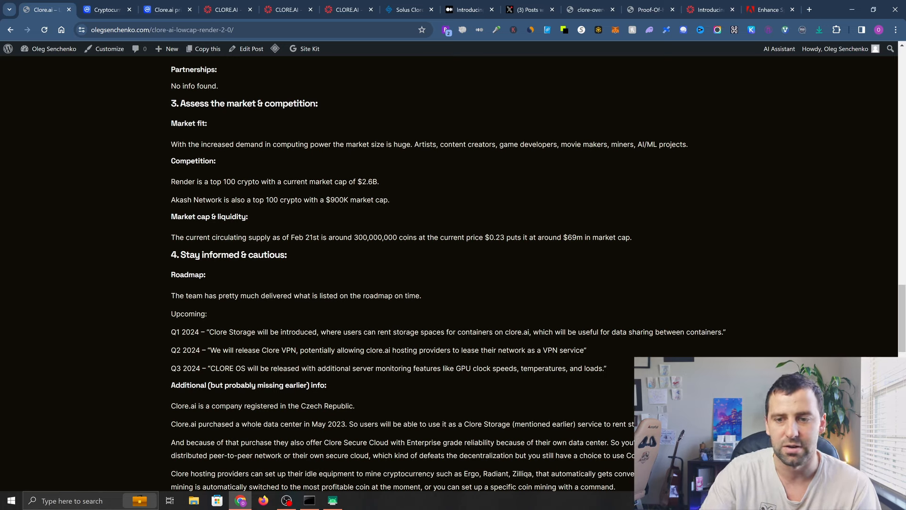
Leave the roadmap notes and bring up Clore.ai's desktop wallet page.
scroll("down", 3)
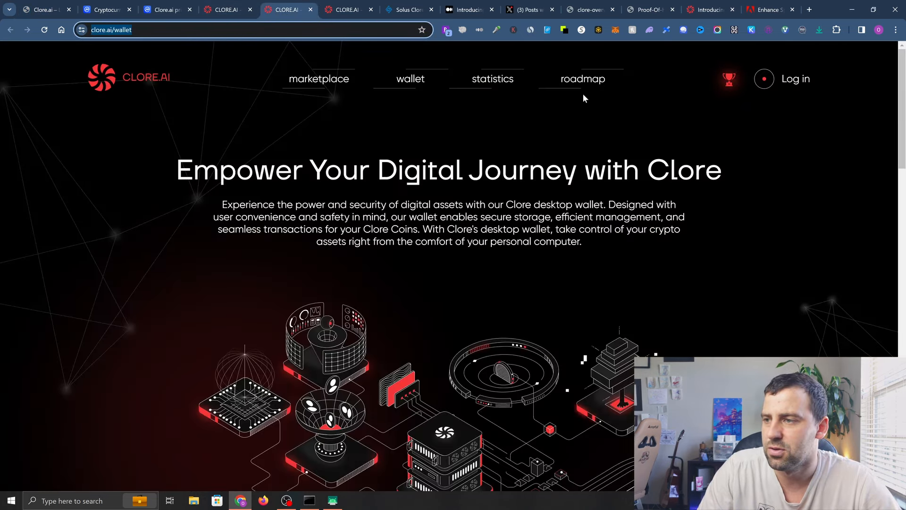
Open the Clore.ai roadmap page and read through the late-2023 milestones.
left_click(582, 78)
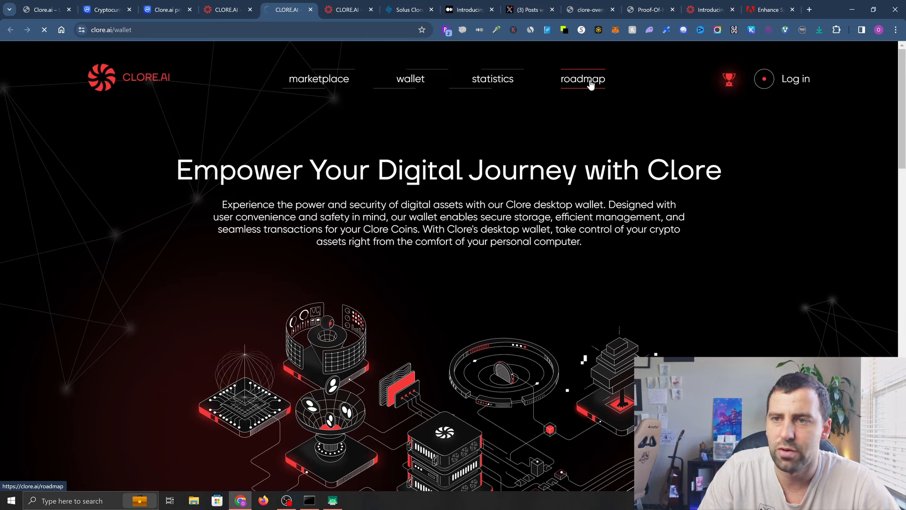
left_click(582, 78)
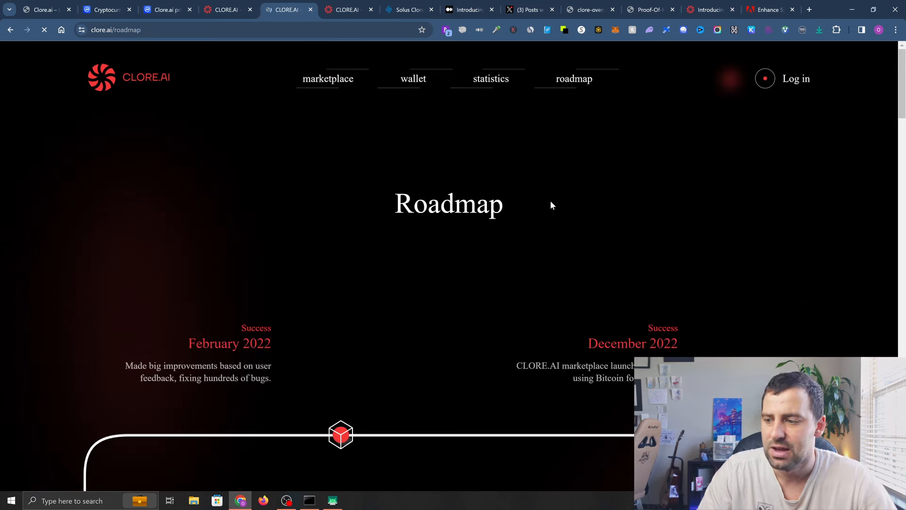
scroll("down", 3)
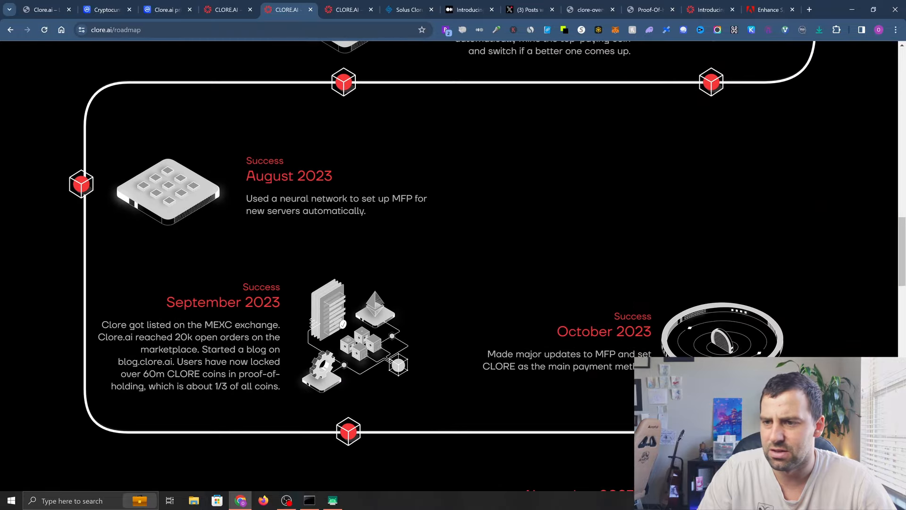
scroll("down", 3)
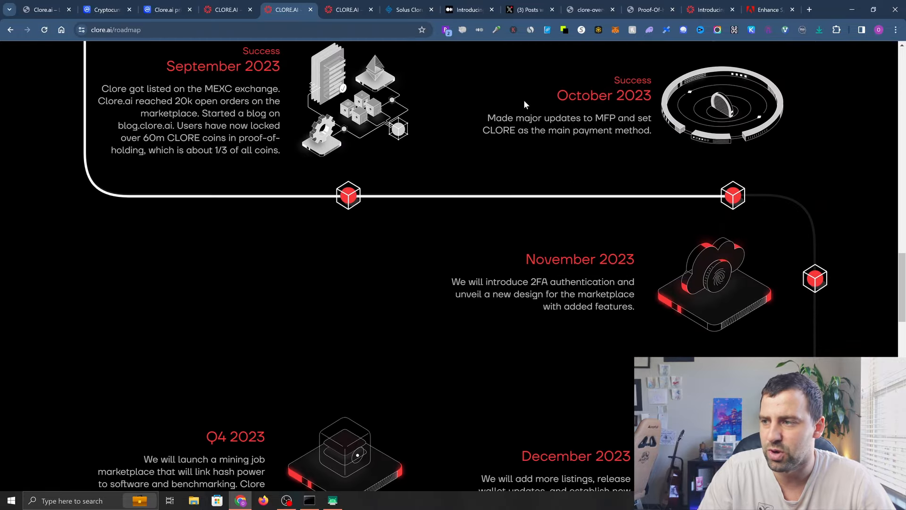
scroll("down", 3)
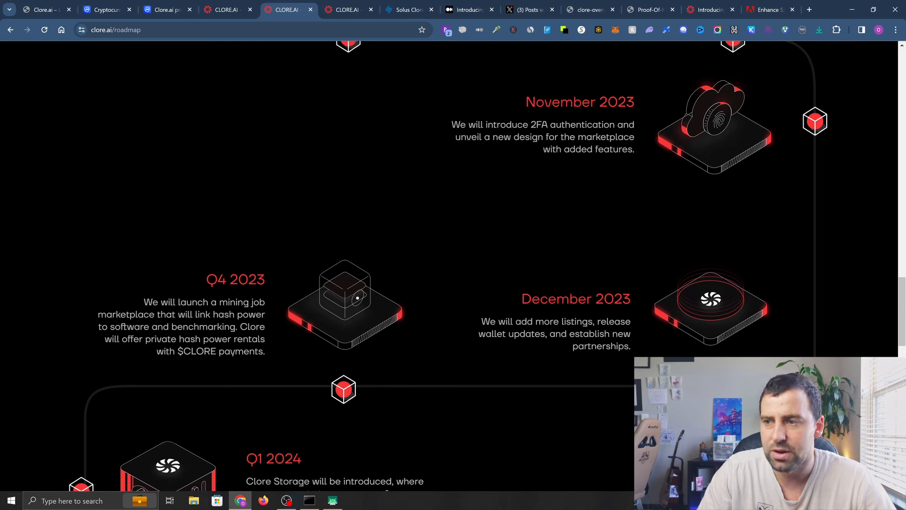
scroll("down", 3)
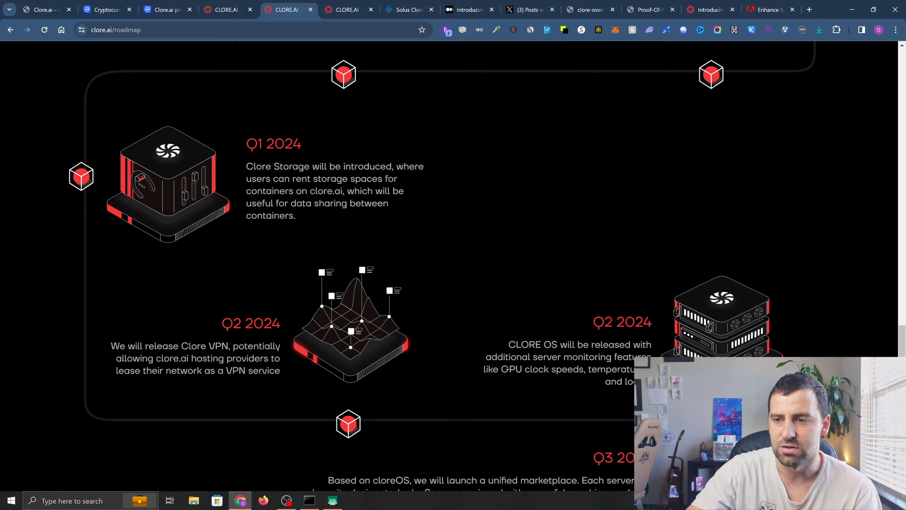
Continue the roadmap down to the Q3 and Q4 2024 plans, highlighting an entry.
scroll("down", 3)
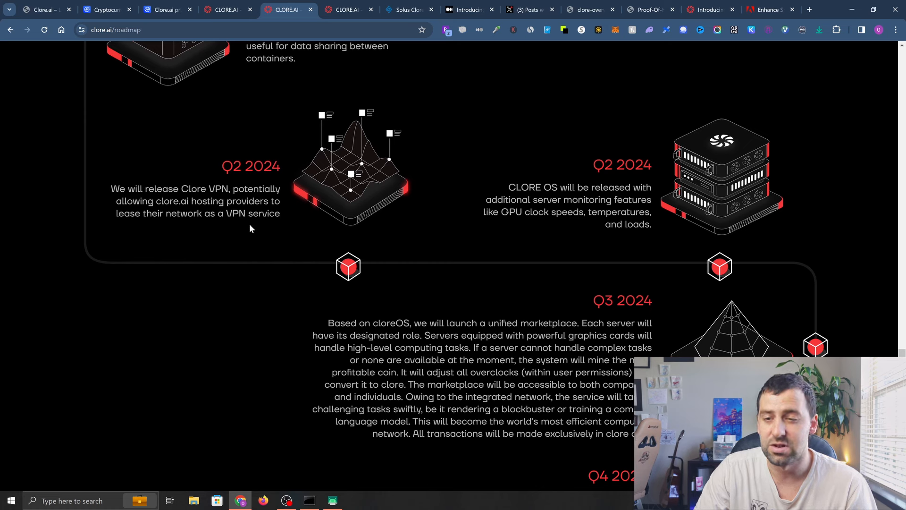
mouse_move(451, 211)
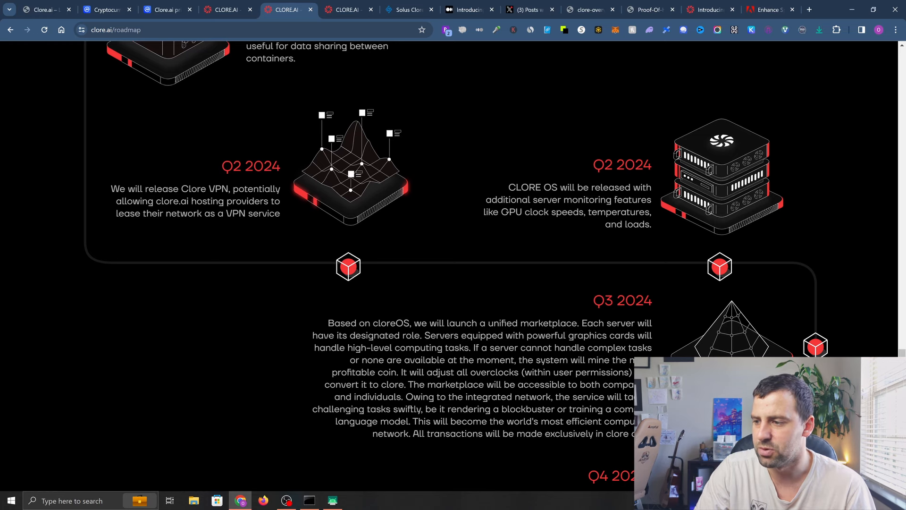
scroll("down", 3)
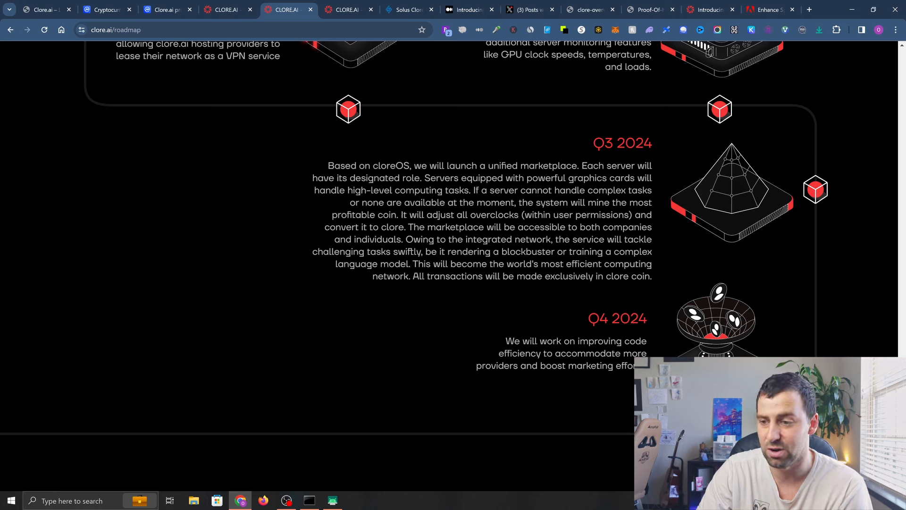
left_click_drag(414, 276, 651, 276)
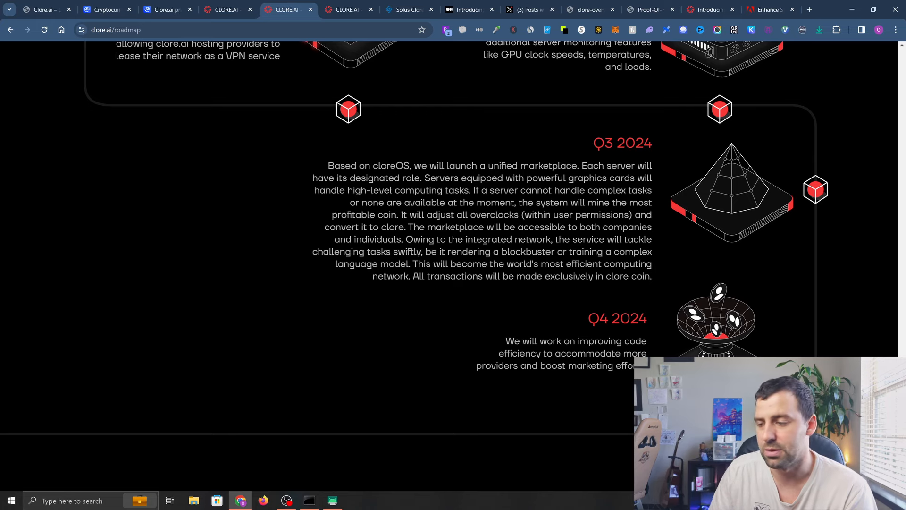
Return to the Clore.ai blog post and scroll to its Where to buy, Wallets and Links sections.
left_click(44, 10)
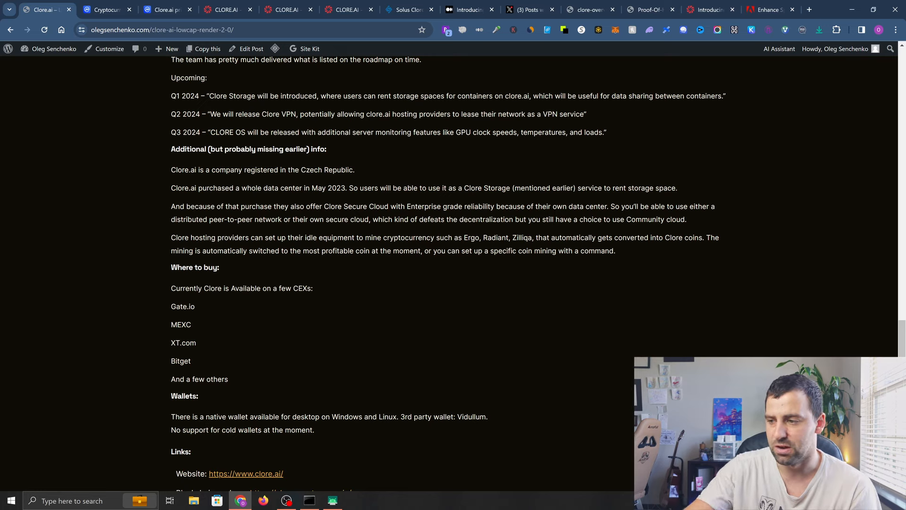
mouse_move(616, 263)
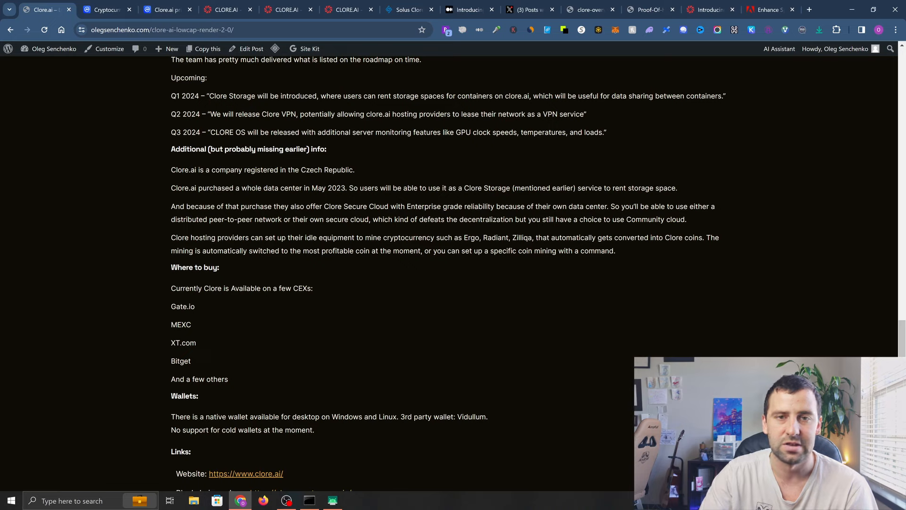
scroll("down", 3)
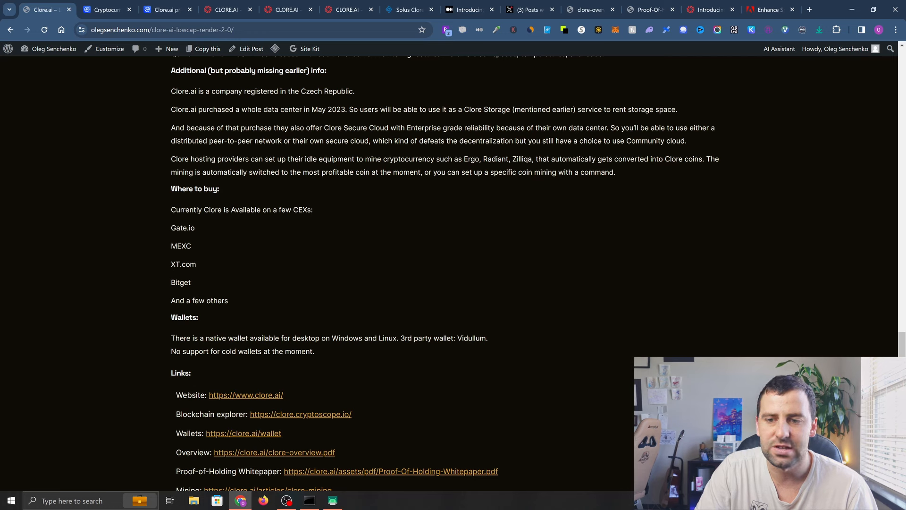
mouse_move(213, 237)
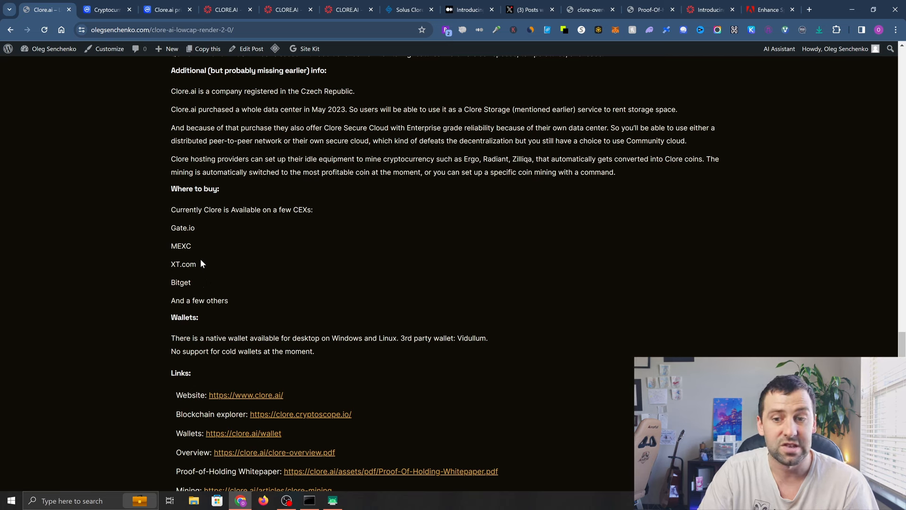
mouse_move(184, 226)
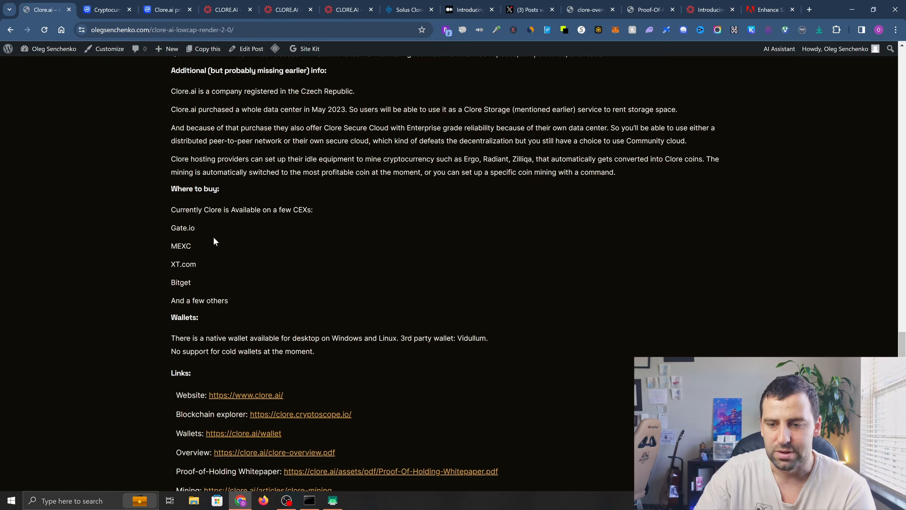
scroll("down", 3)
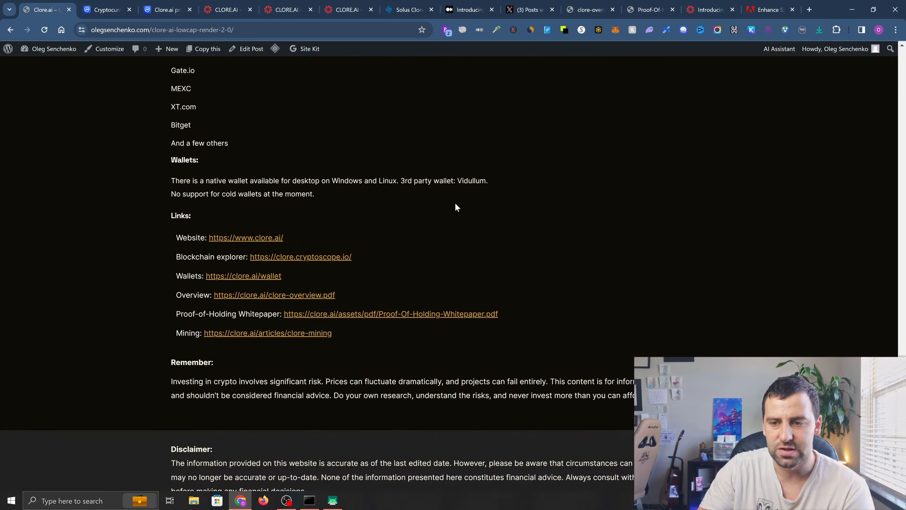
mouse_move(300, 256)
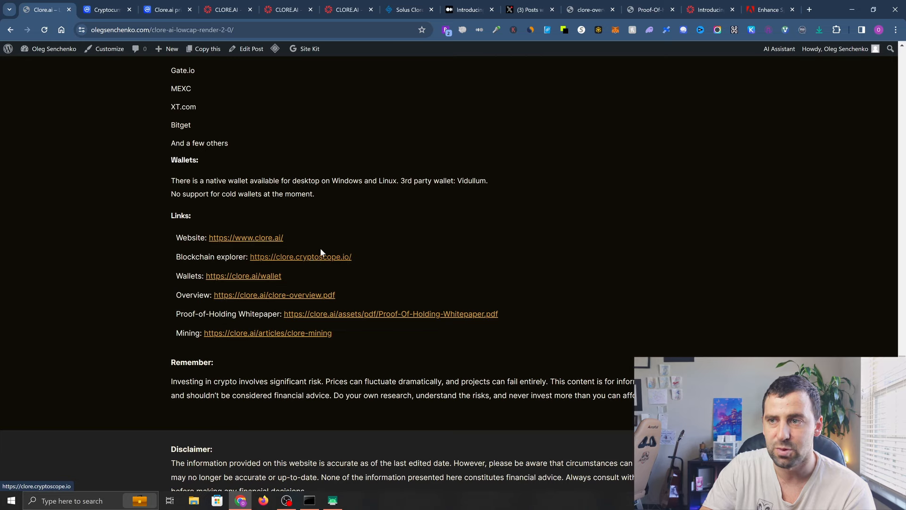
left_click(408, 10)
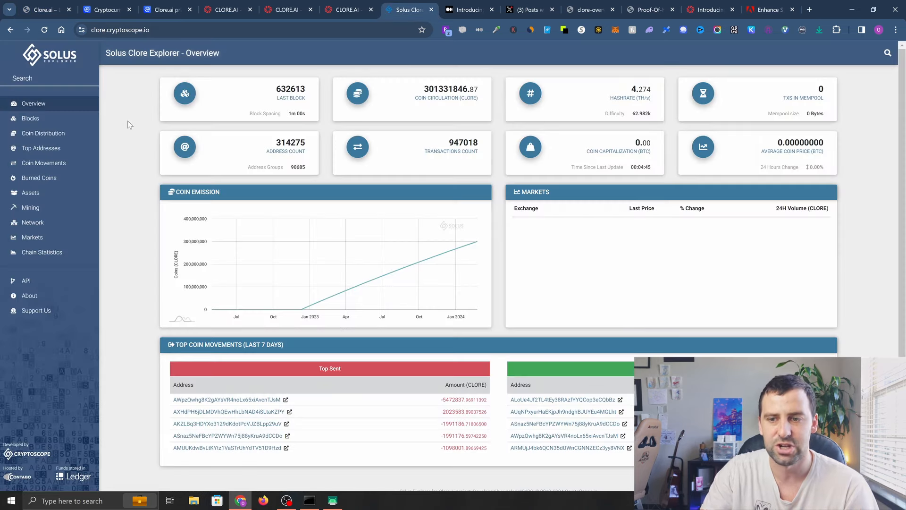
mouse_move(166, 184)
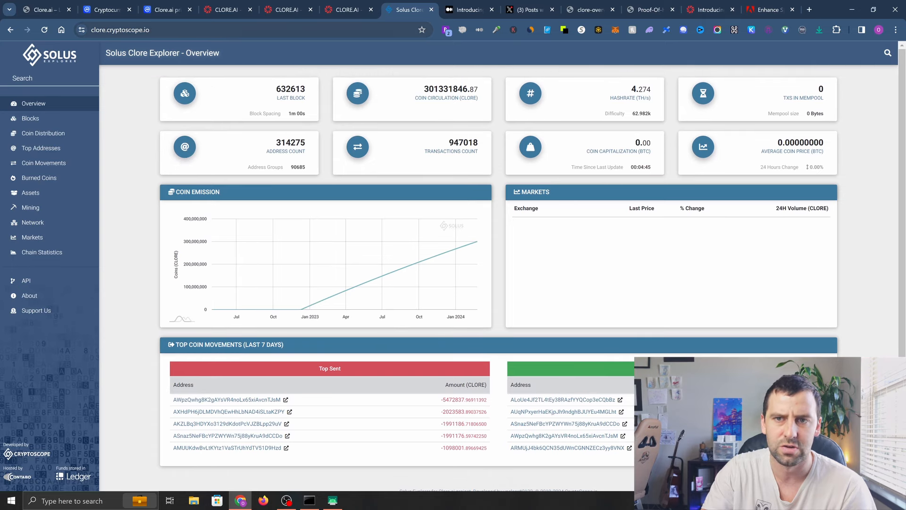
scroll("down", 3)
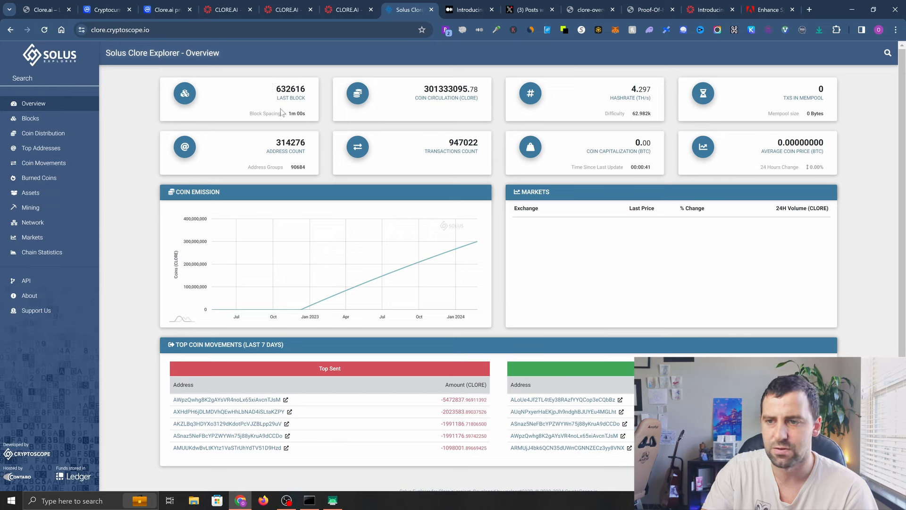
mouse_move(483, 146)
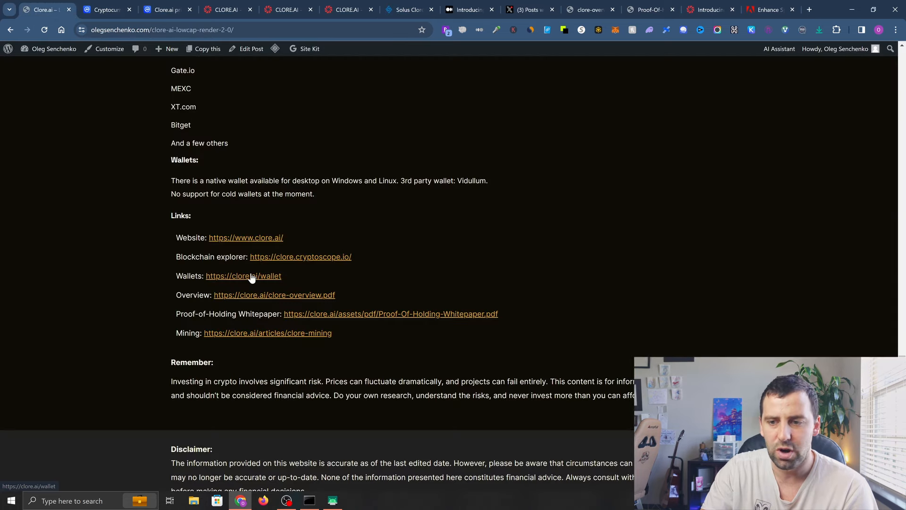
View the Clore.ai Wallets page with Windows, Linux, source code and Vidullum partner wallets.
left_click(244, 276)
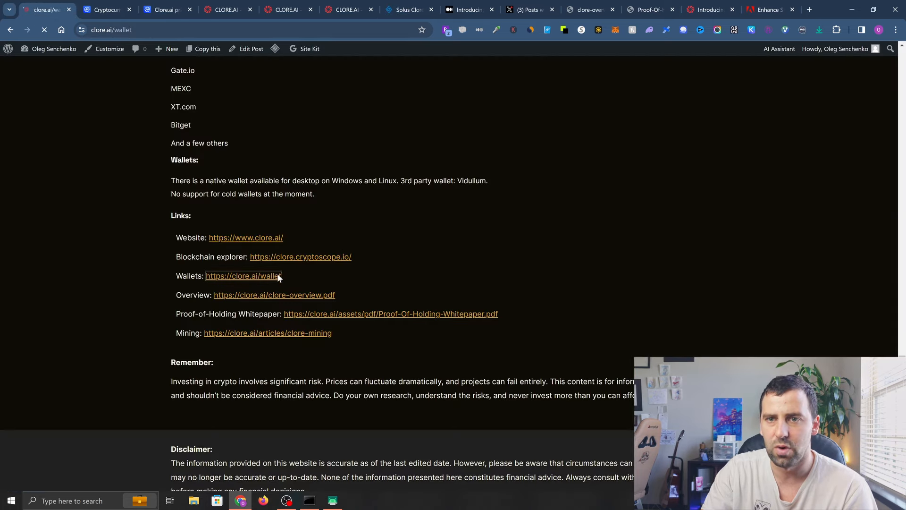
left_click(244, 276)
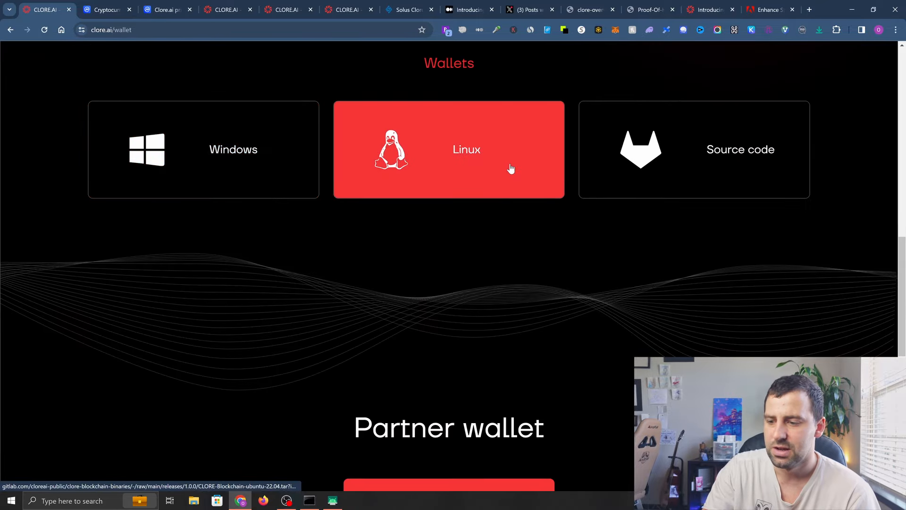
mouse_move(273, 166)
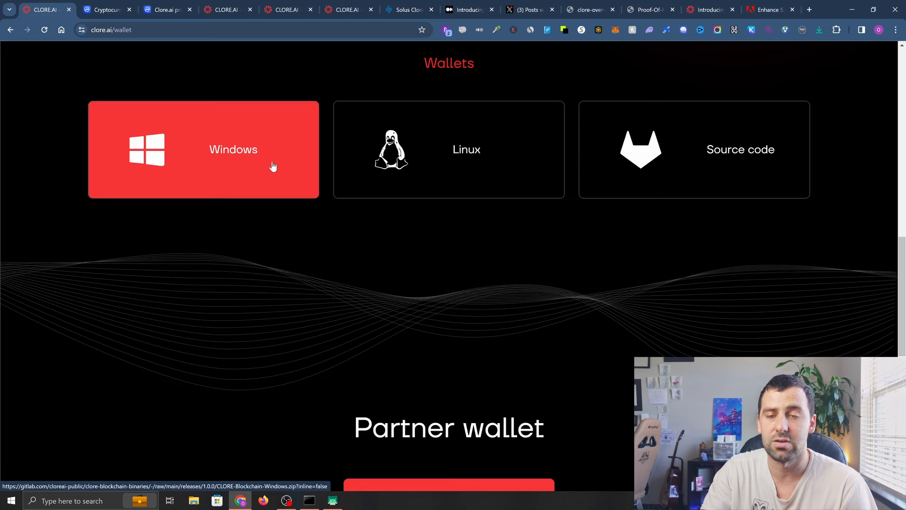
mouse_move(315, 226)
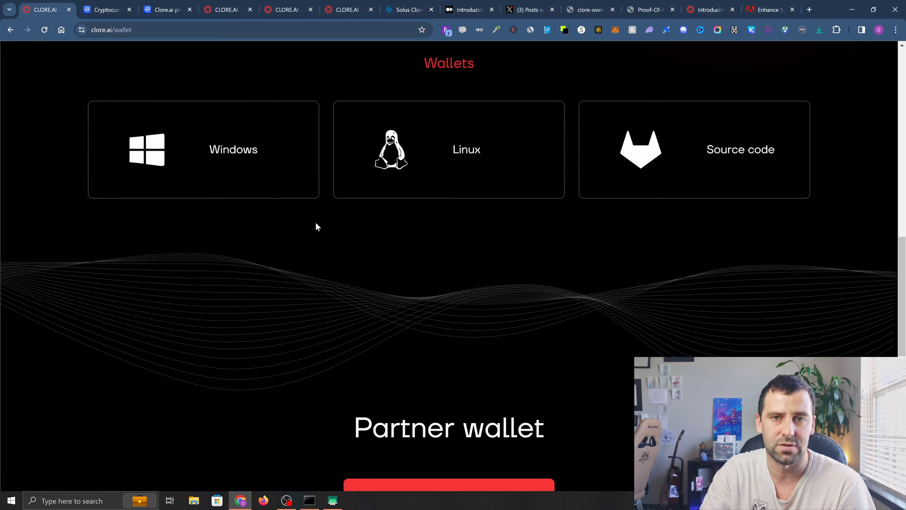
scroll("down", 3)
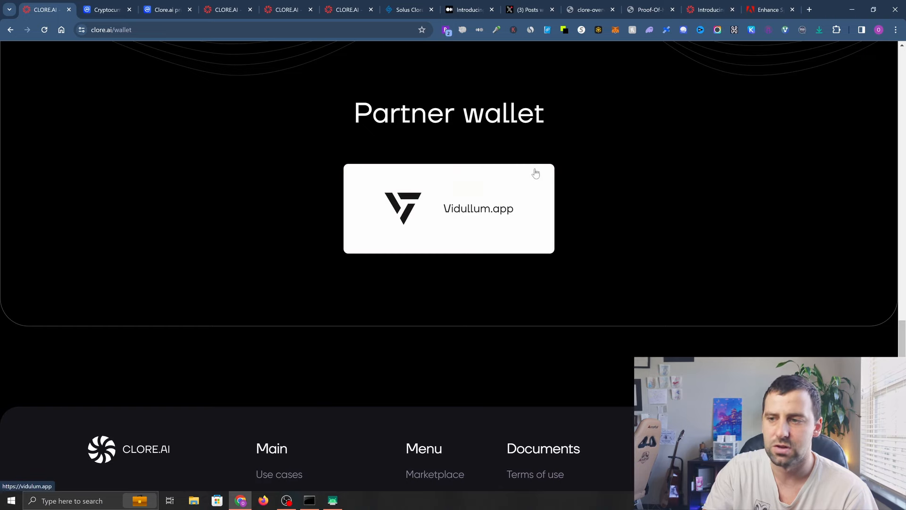
scroll("down", 3)
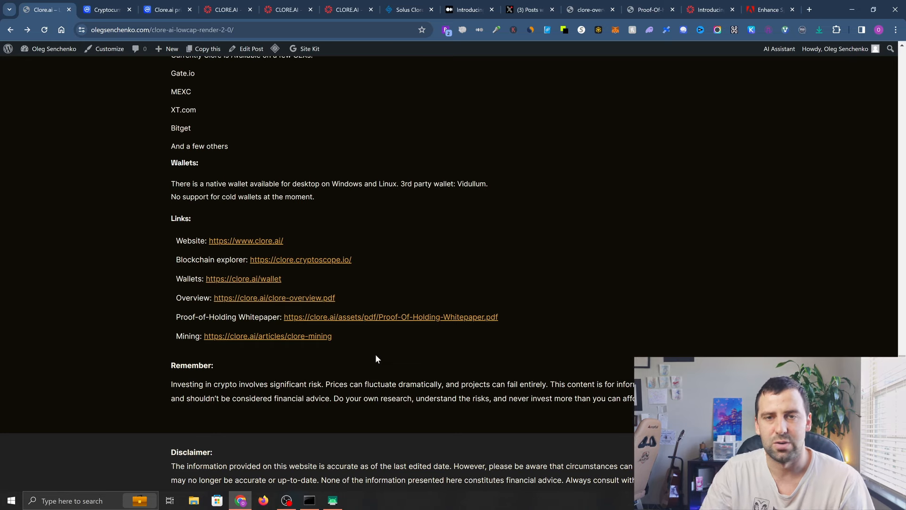
Switch to Clore.ai's CoinMarketCap markets listing Gate.io, MEXC and XT.COM.
left_click(168, 9)
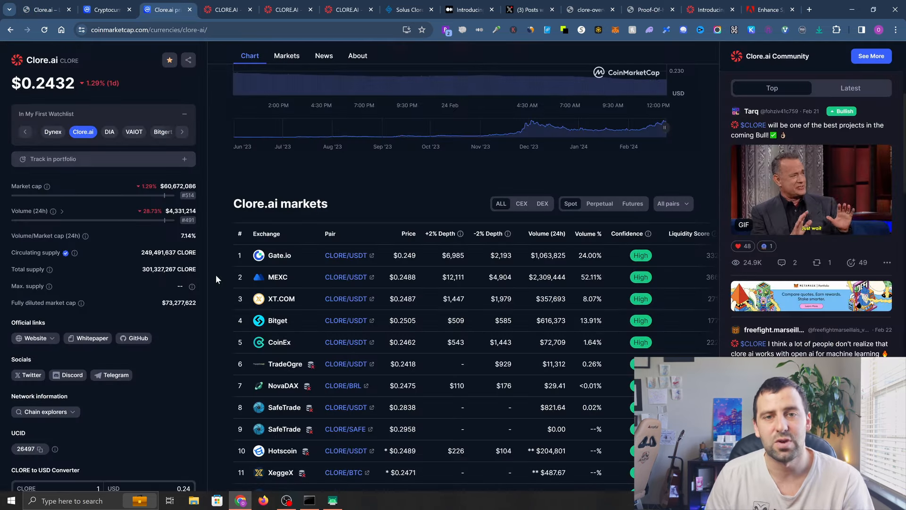